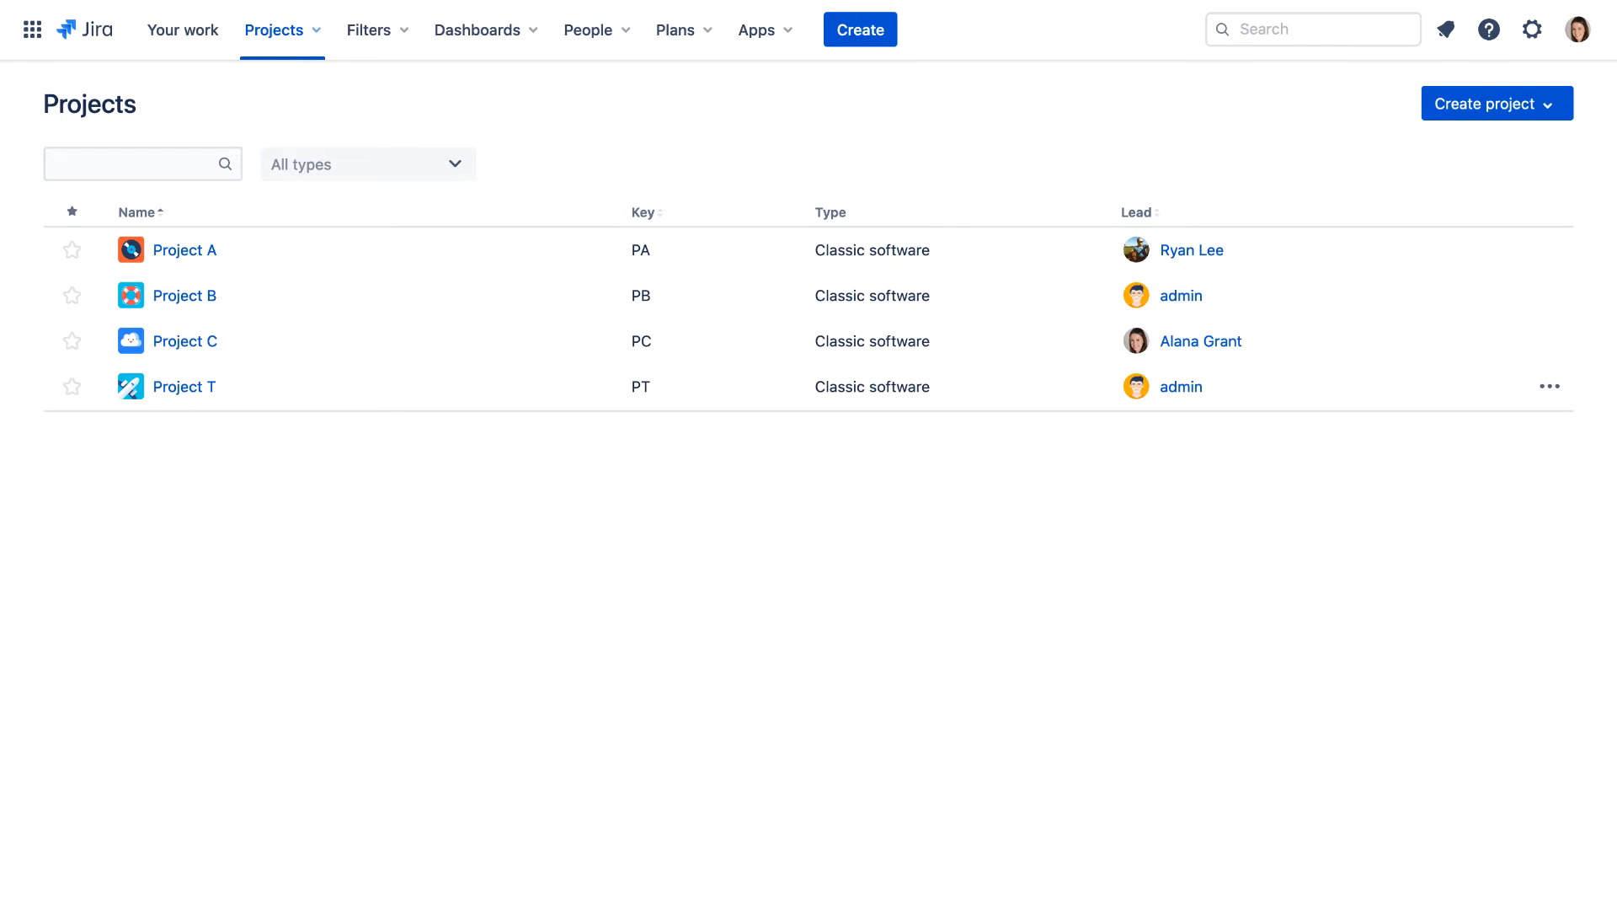
- Quick-search 'new', limit results to Project C, and open issue PC-1 New Feature 1
{"action": "left_click", "coordinate": [1312, 28]}
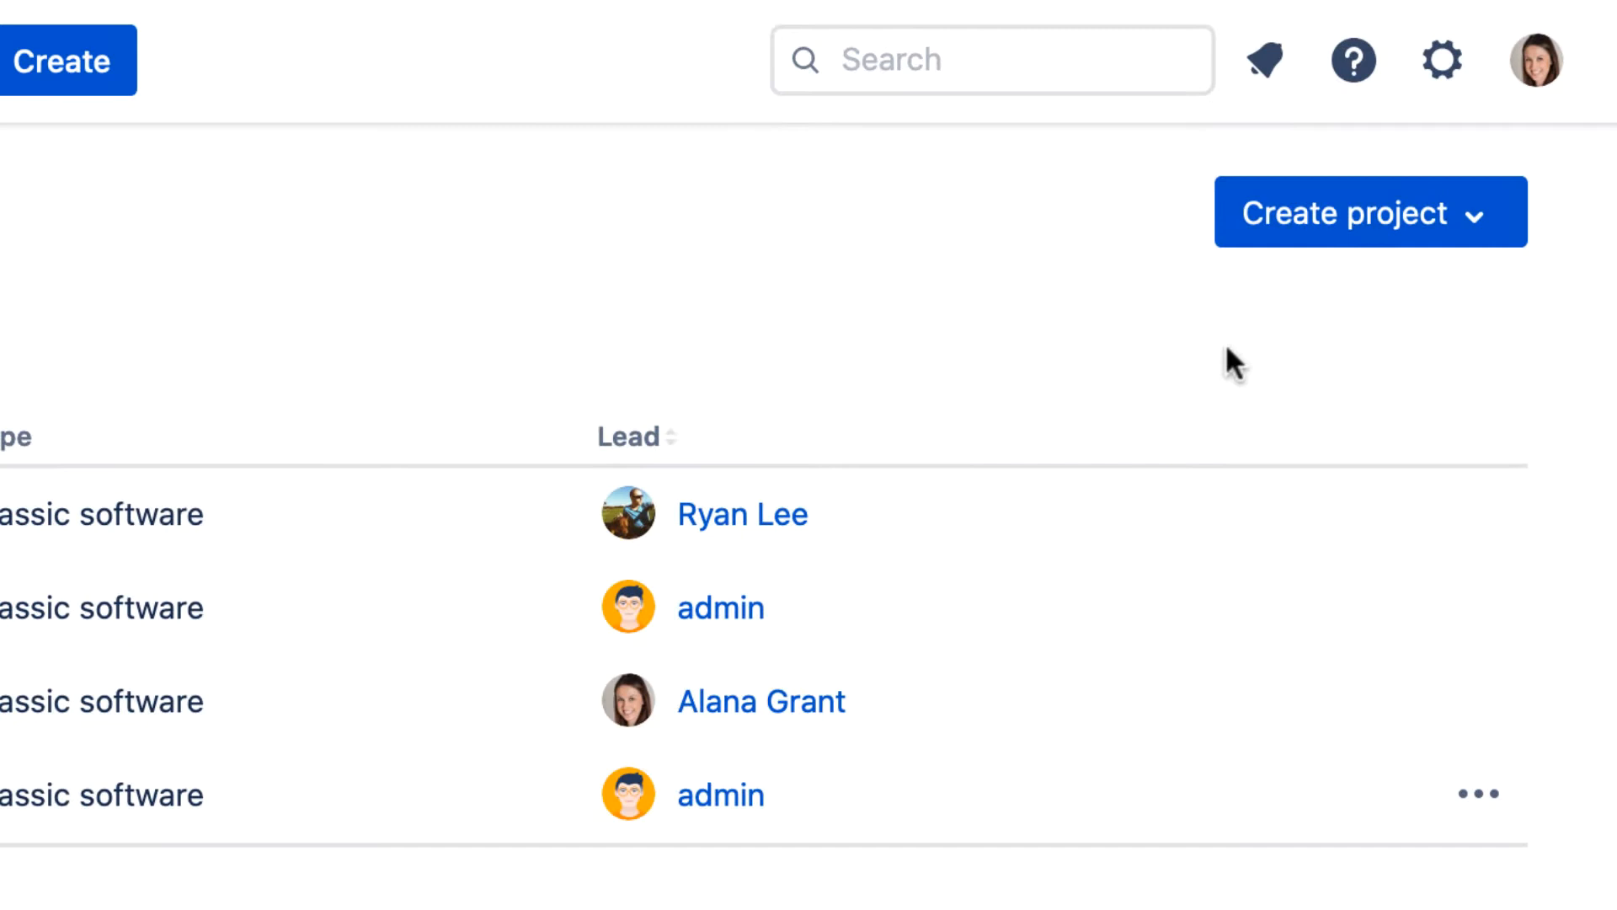
{"action": "left_click", "coordinate": [991, 59]}
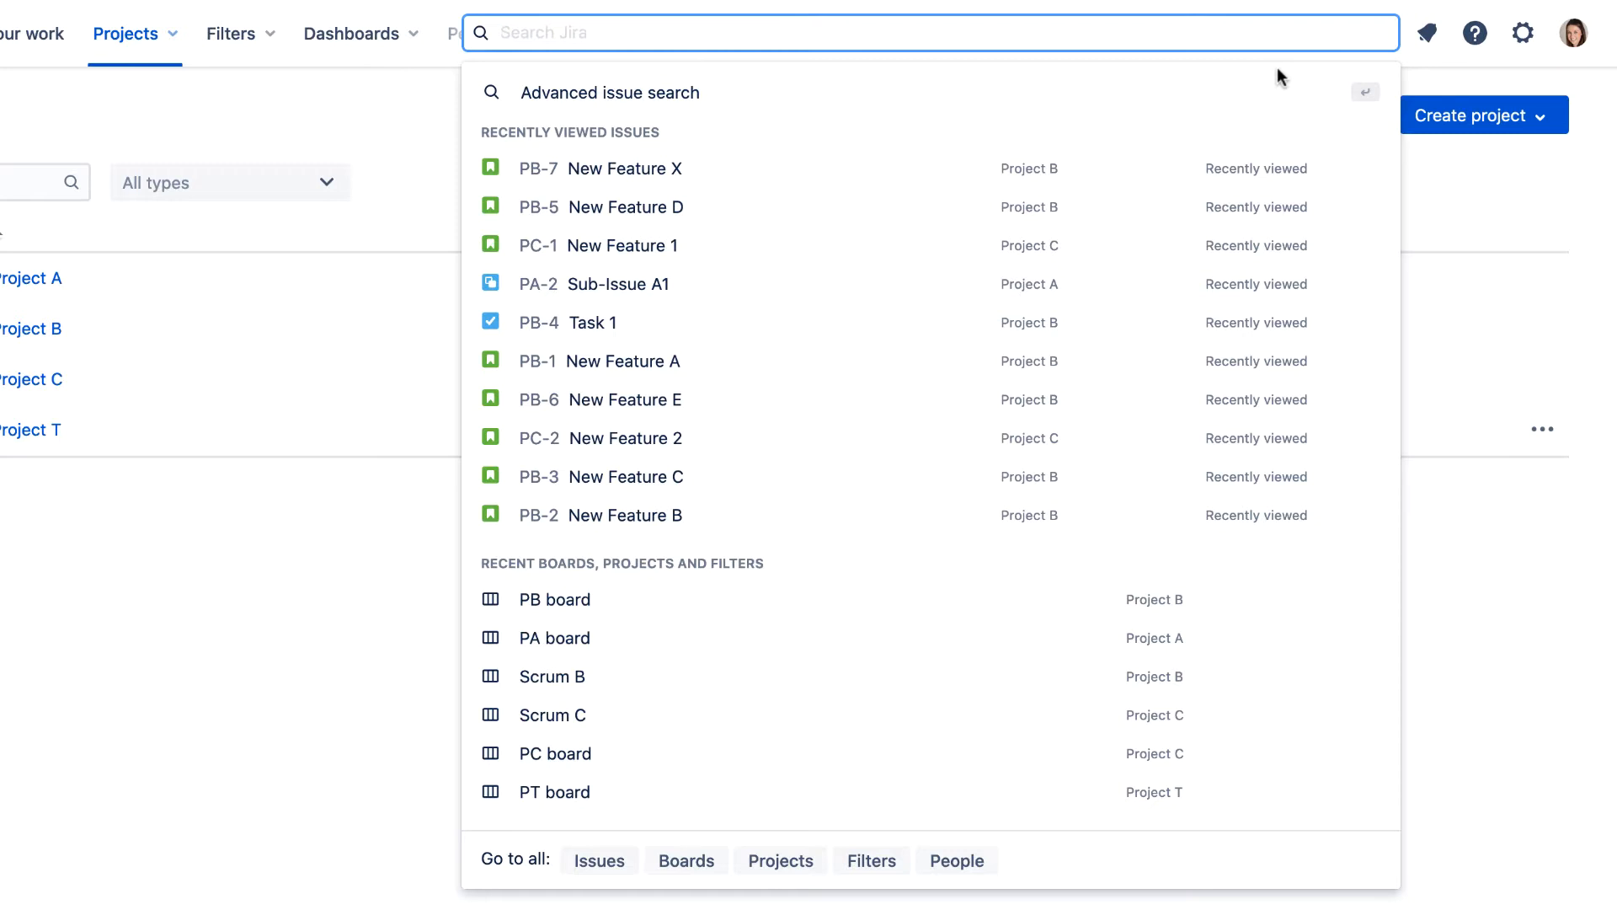
{"action": "type", "text": "n"}
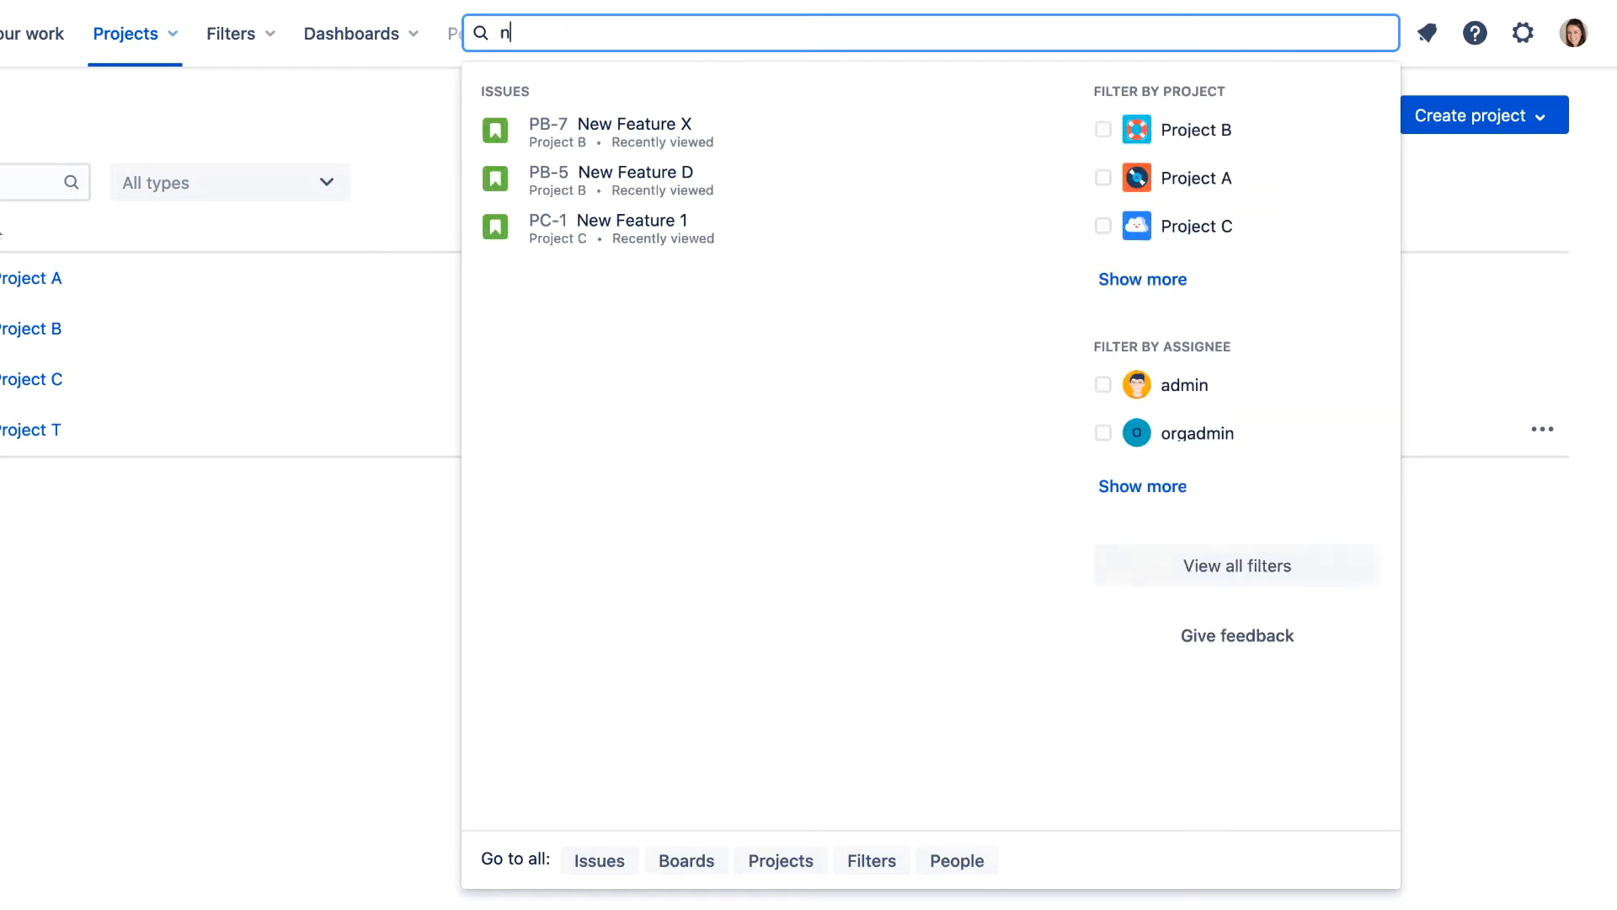
{"action": "type", "text": "ew"}
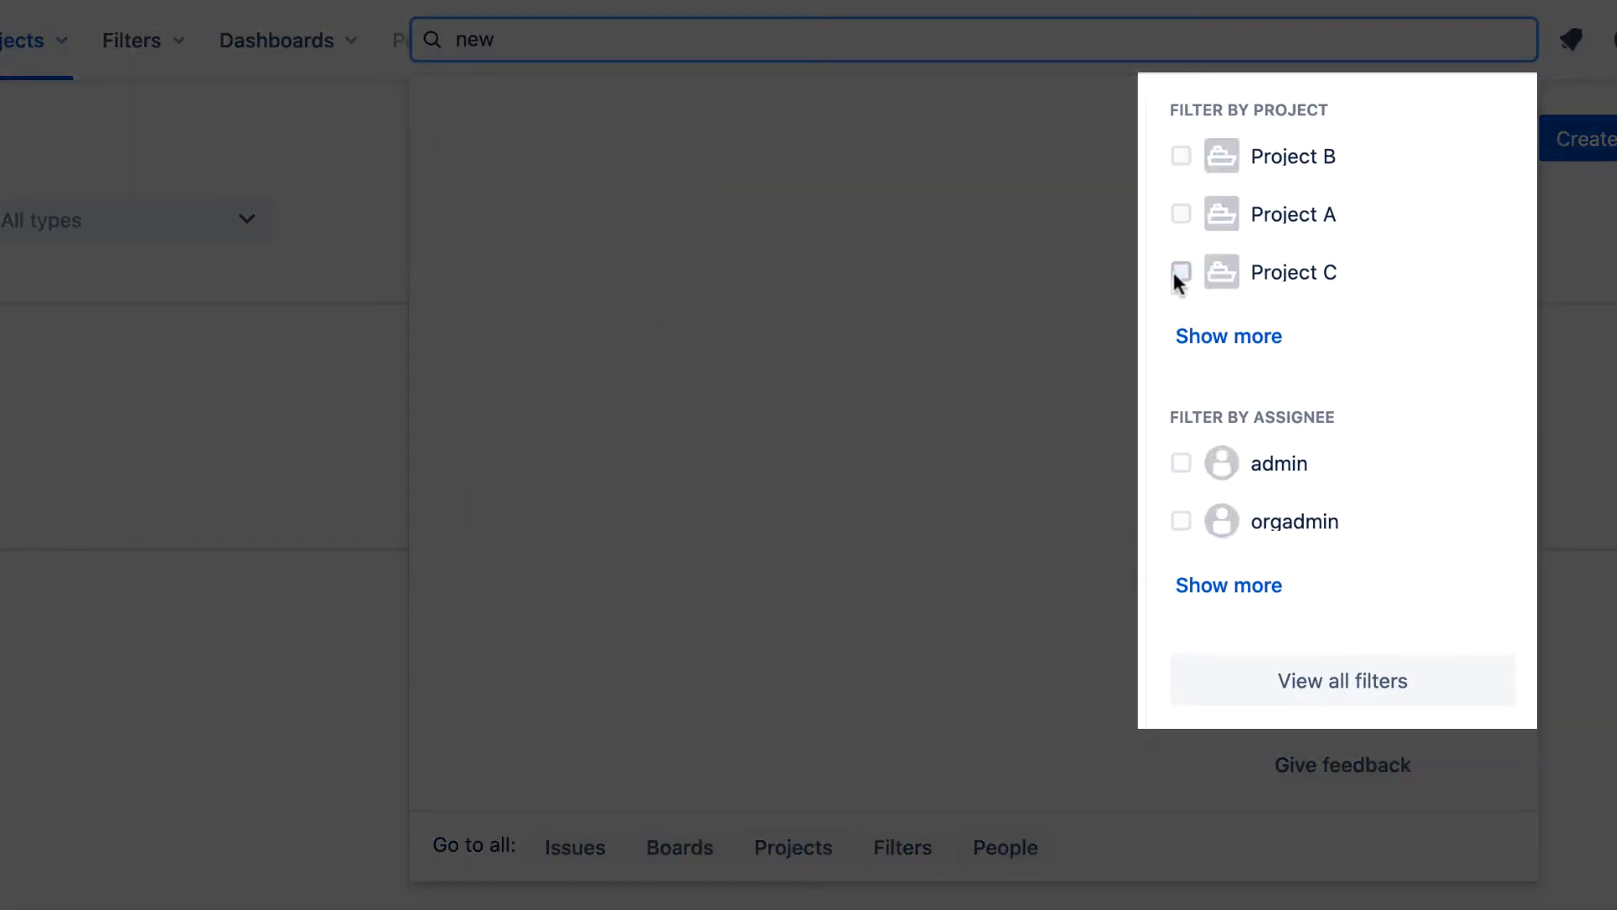
{"action": "left_click", "coordinate": [1181, 271]}
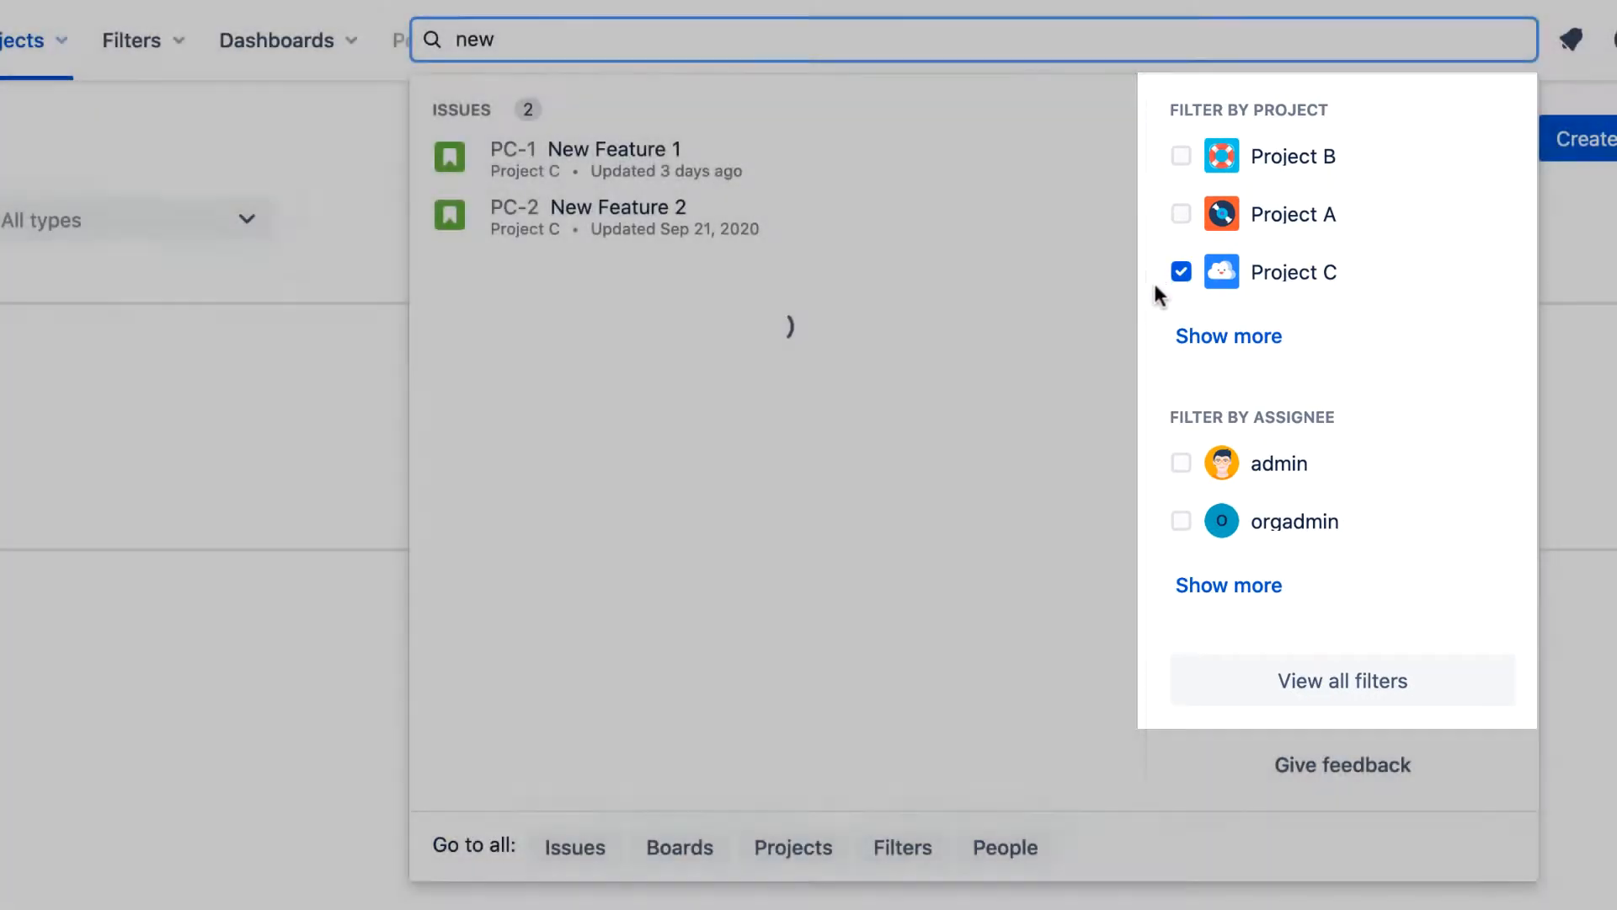
{"action": "mouse_move", "coordinate": [714, 161]}
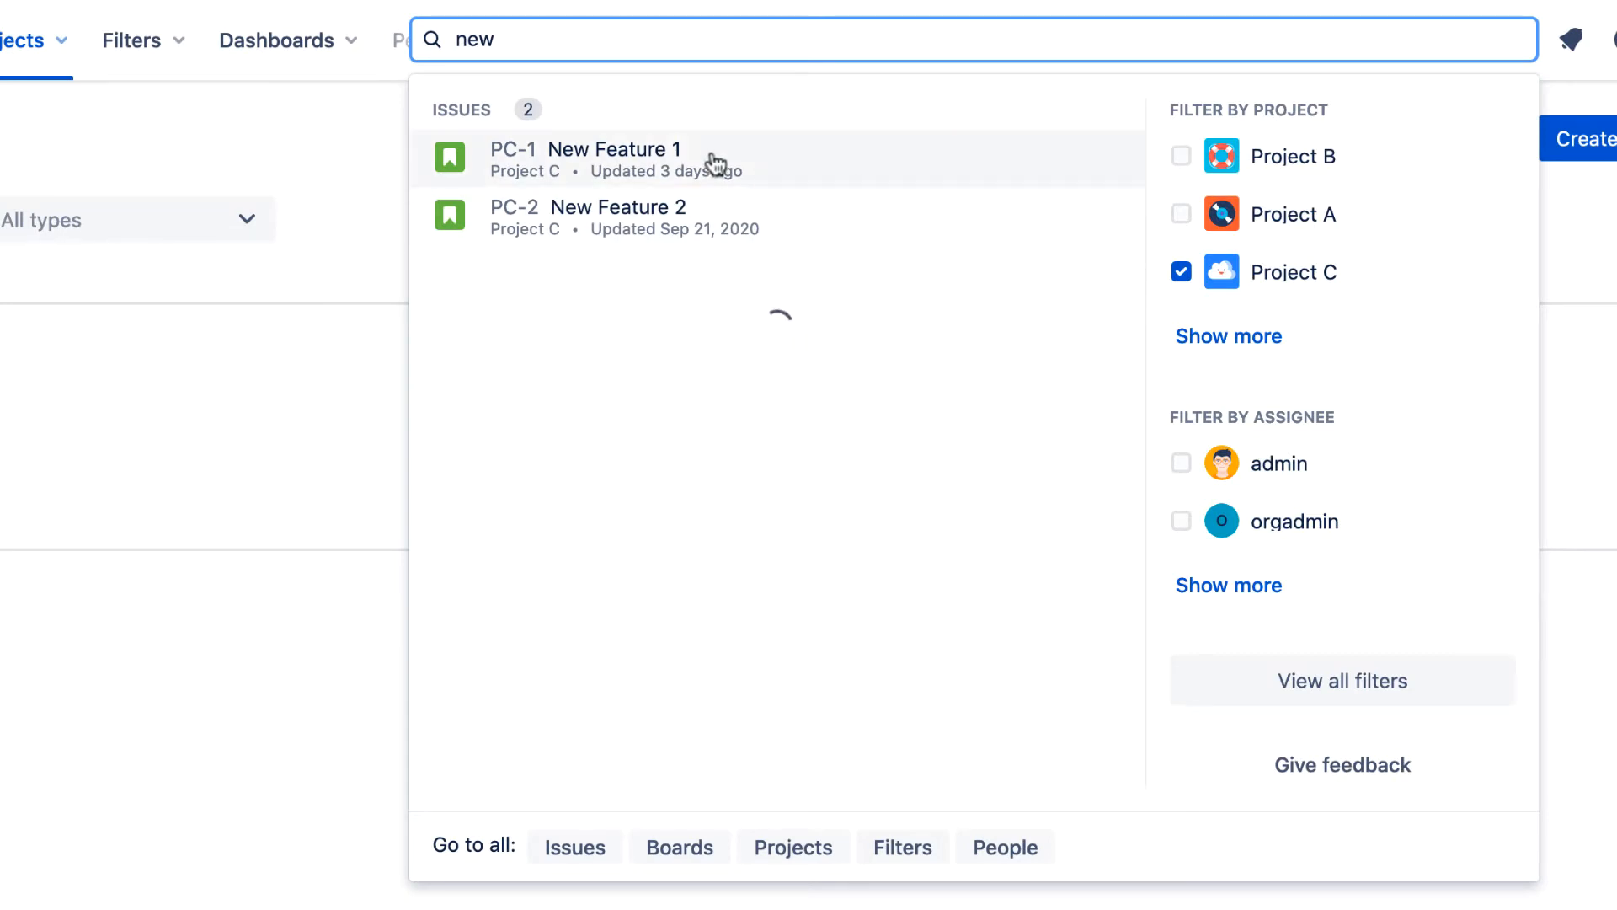
{"action": "left_click", "coordinate": [613, 148]}
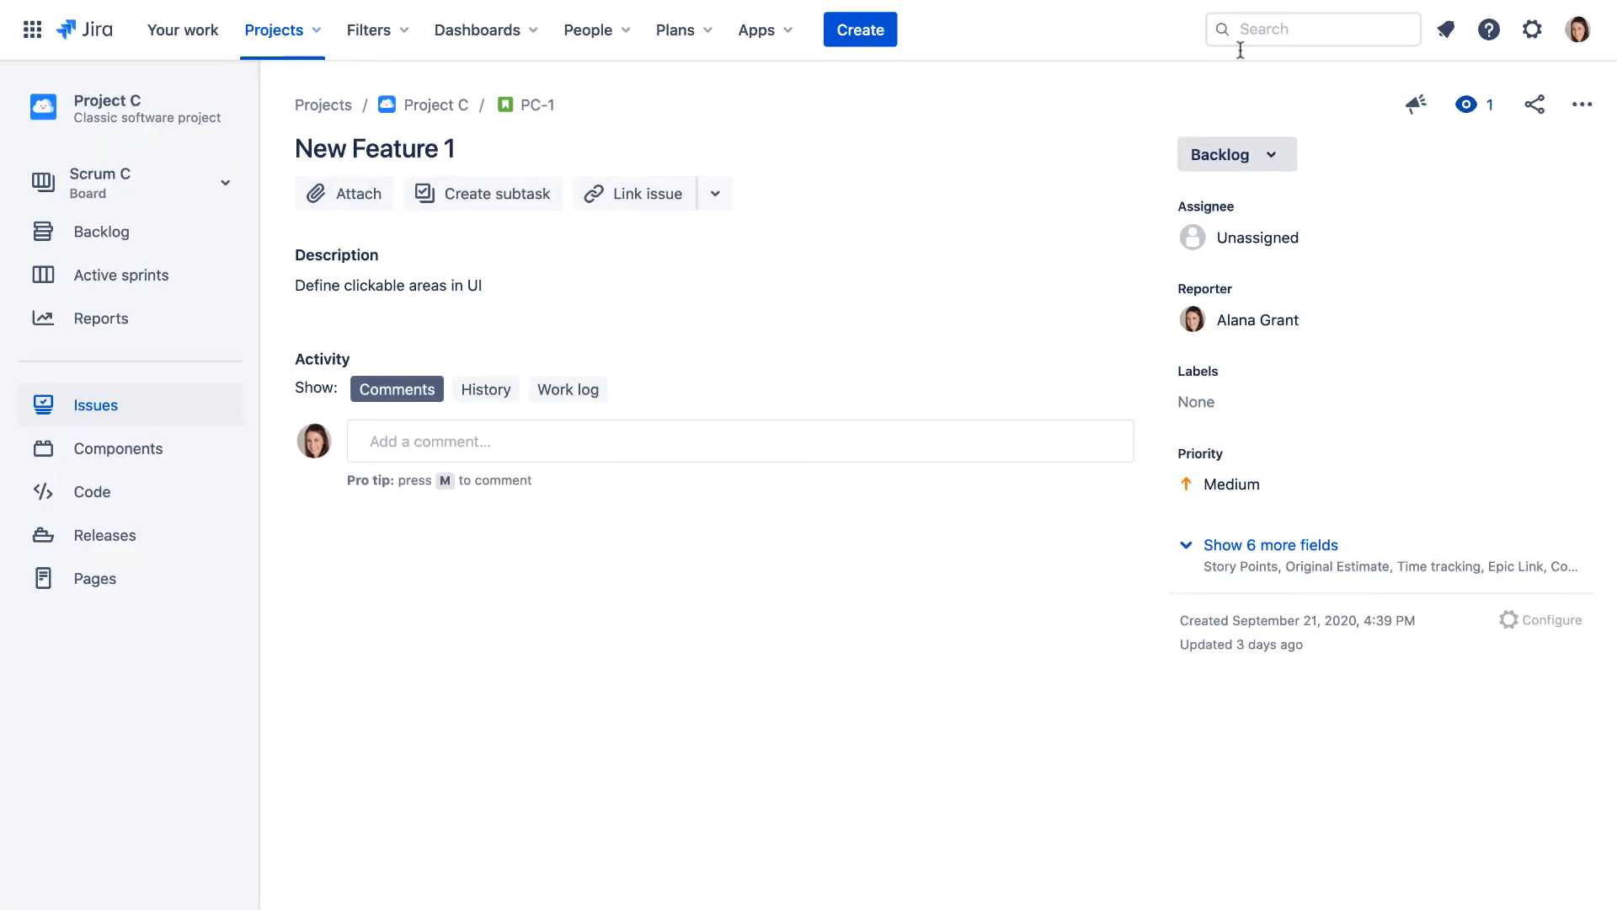
- Quick-search 'feature' and view all 9 matching issues on the full search page
{"action": "left_click", "coordinate": [1310, 28]}
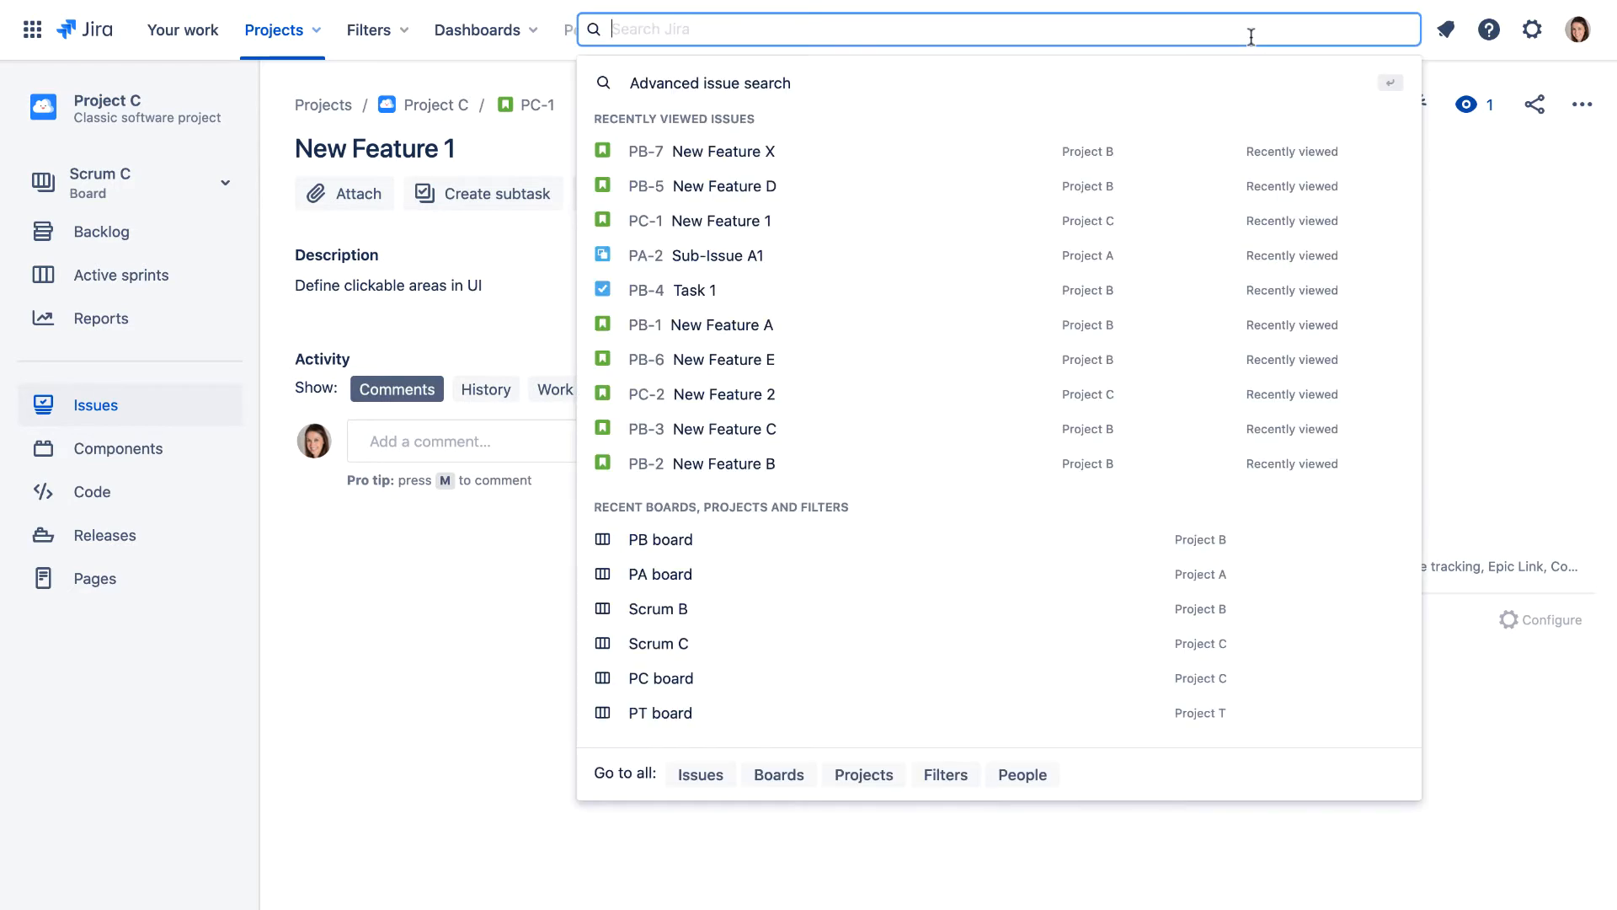
{"action": "type", "text": "feature"}
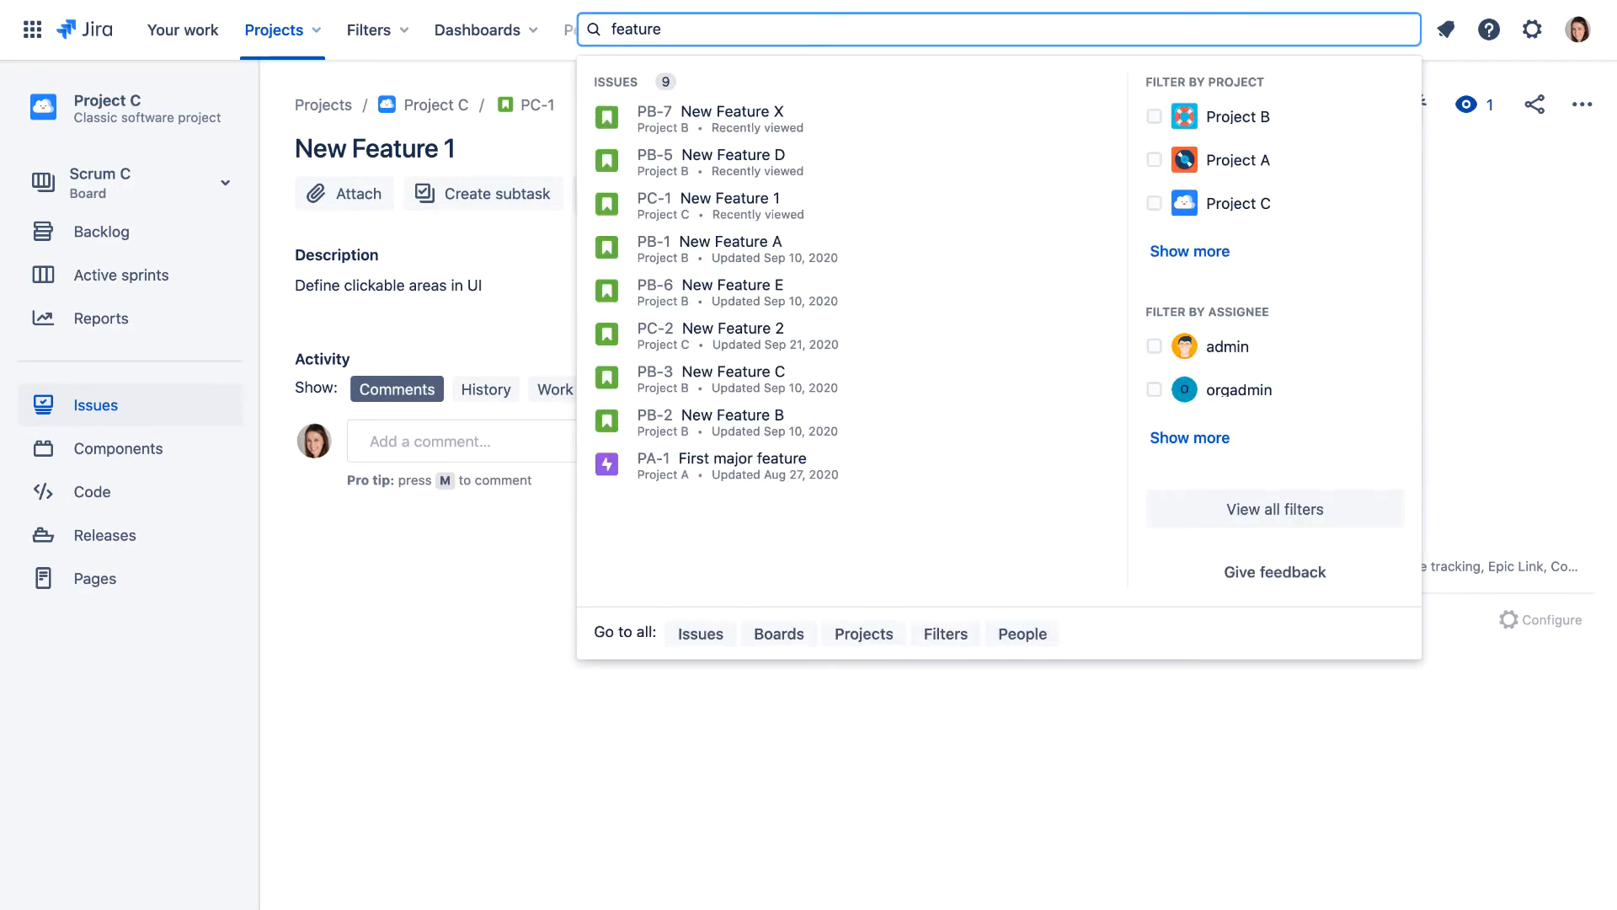
{"action": "left_click", "coordinate": [699, 634]}
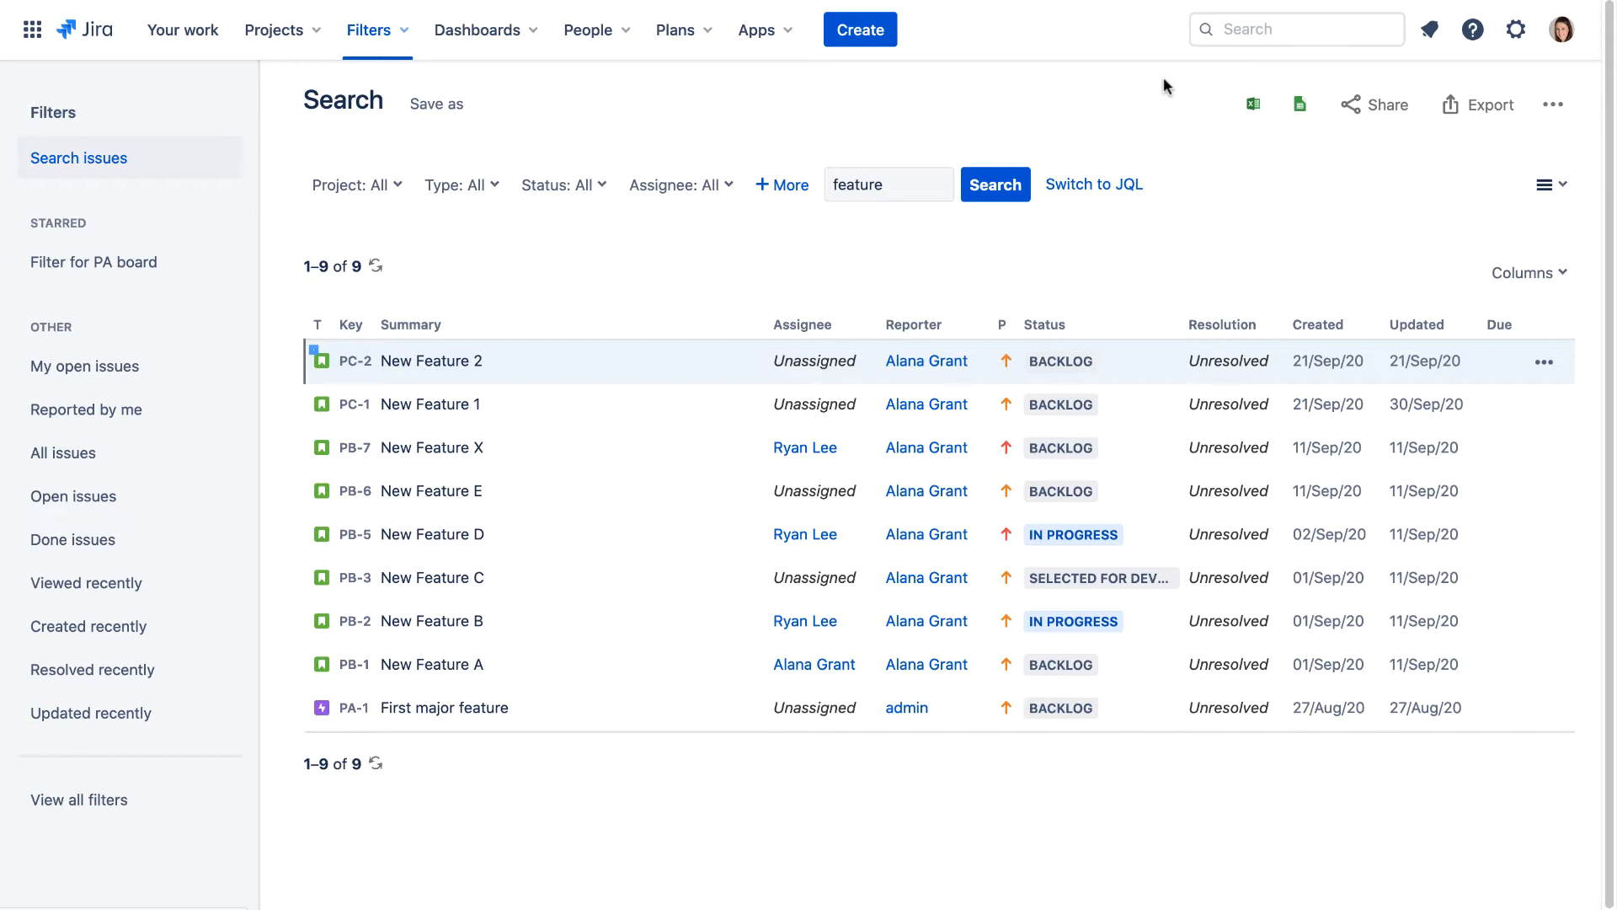
- Clear the 'feature' text criterion so the search lists all 13 issues
{"action": "left_click", "coordinate": [1295, 29]}
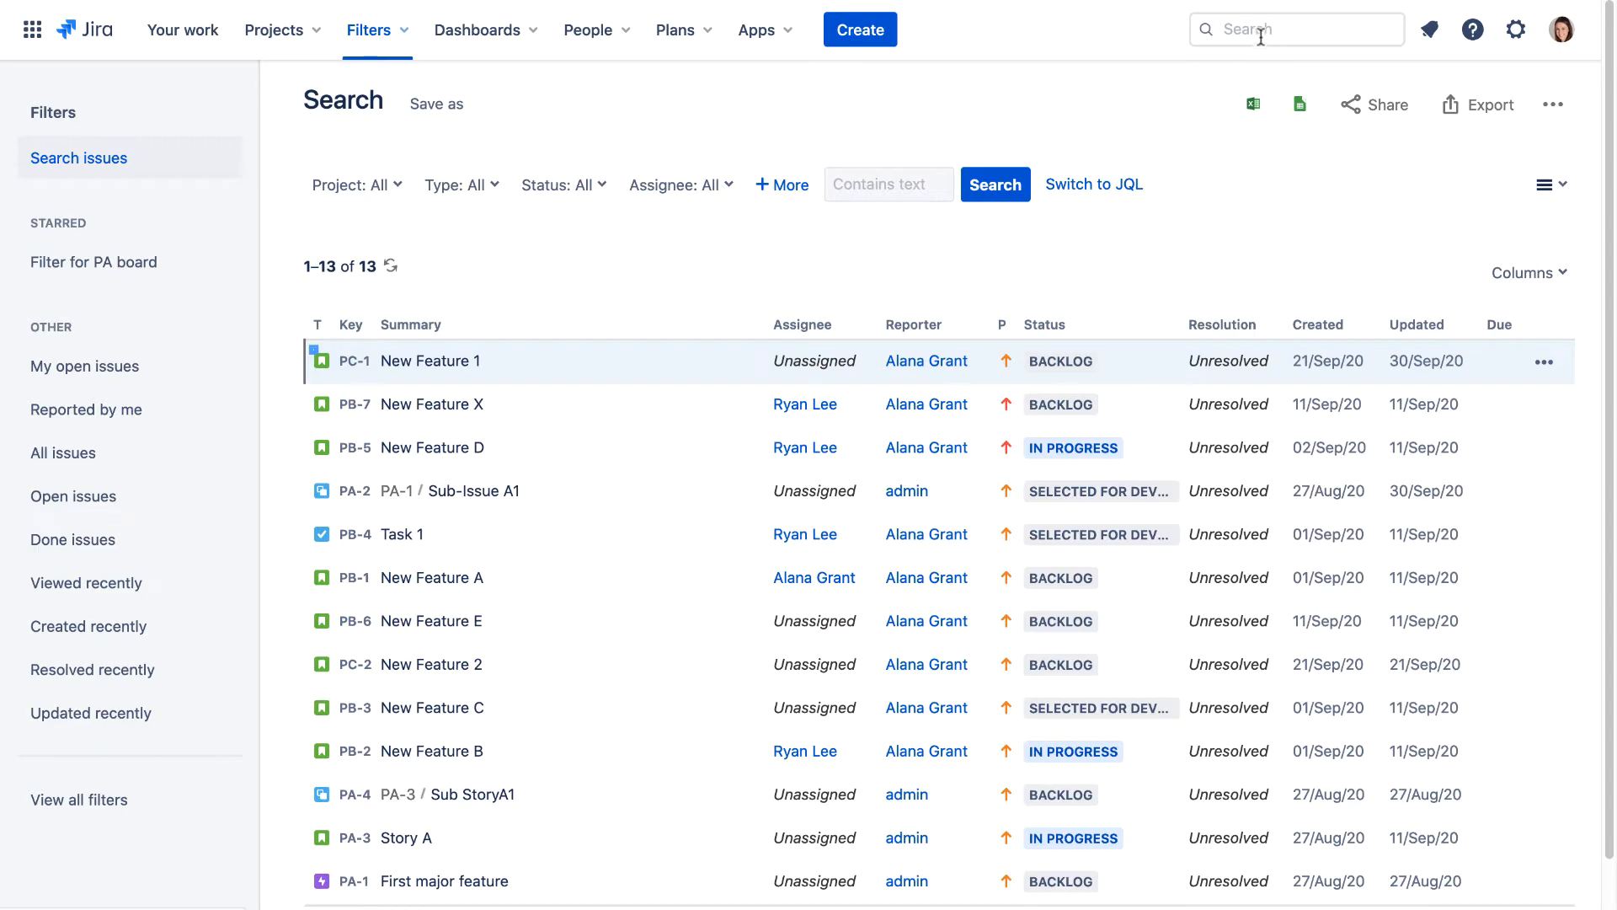
{"action": "left_click", "coordinate": [1295, 28]}
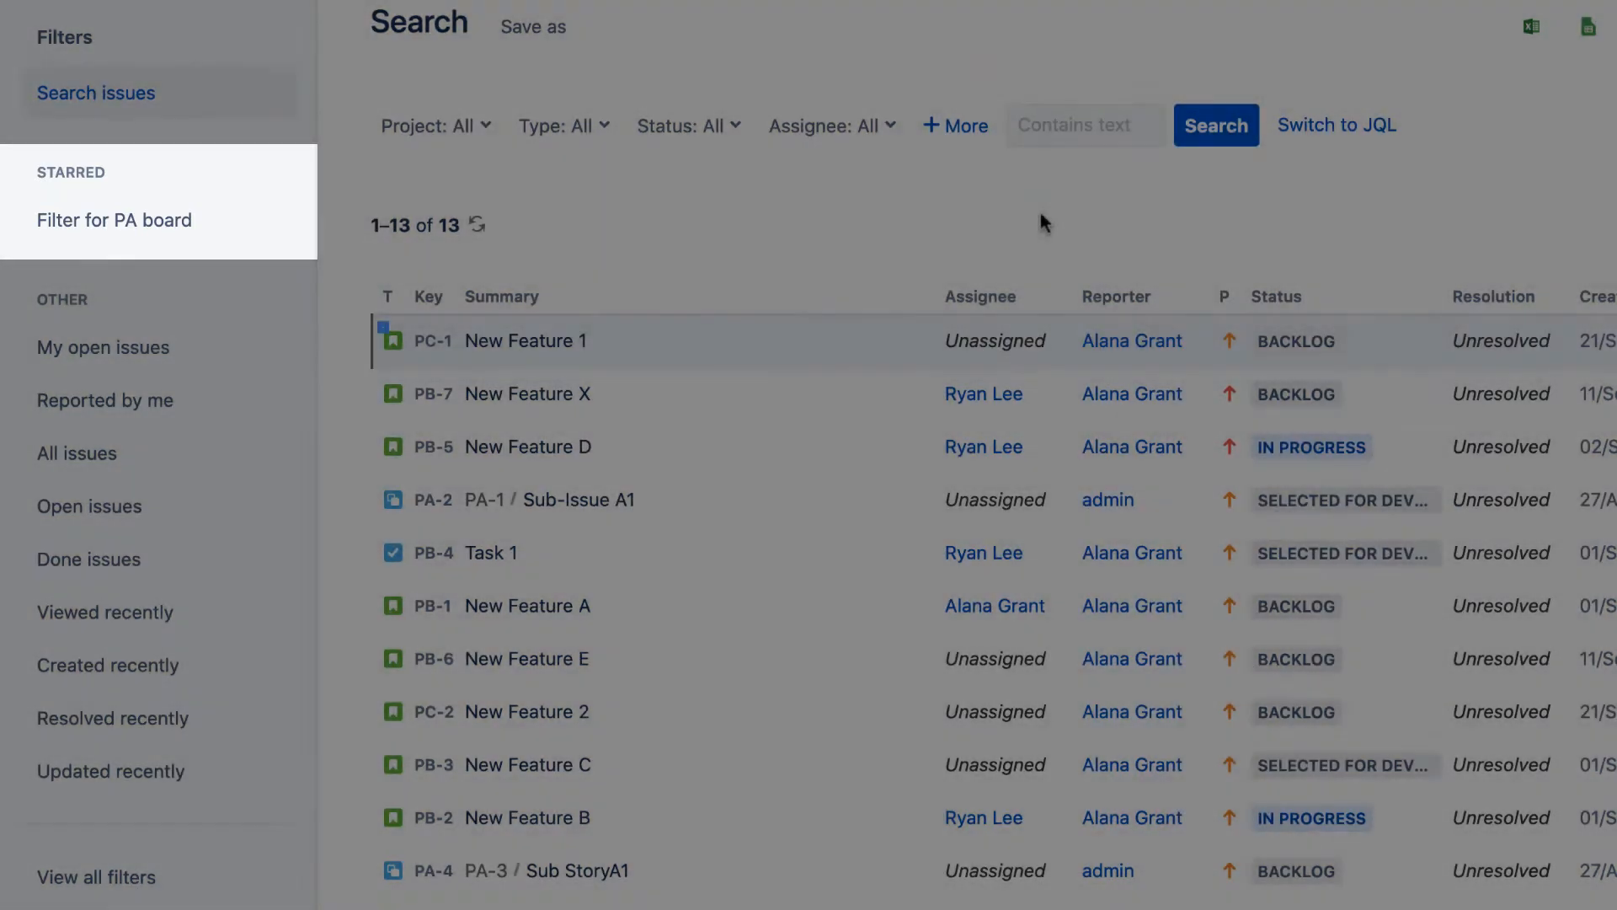
- Switch the issue search to JQL mode, keeping 'order by lastViewed DESC'
{"action": "left_click", "coordinate": [96, 93]}
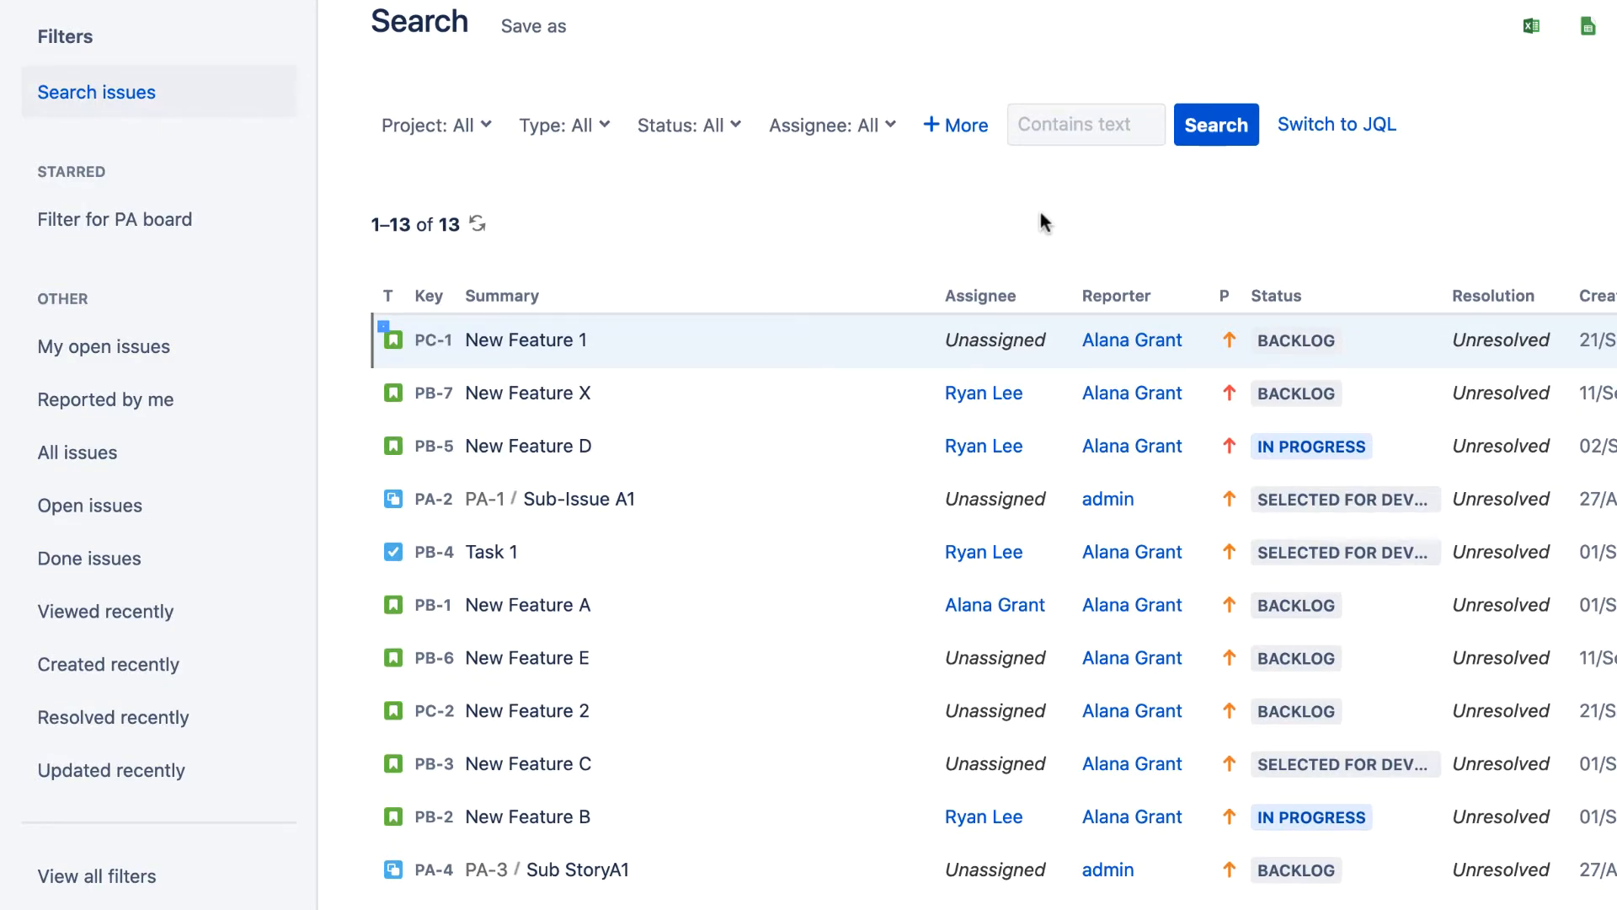
{"action": "mouse_move", "coordinate": [1335, 123]}
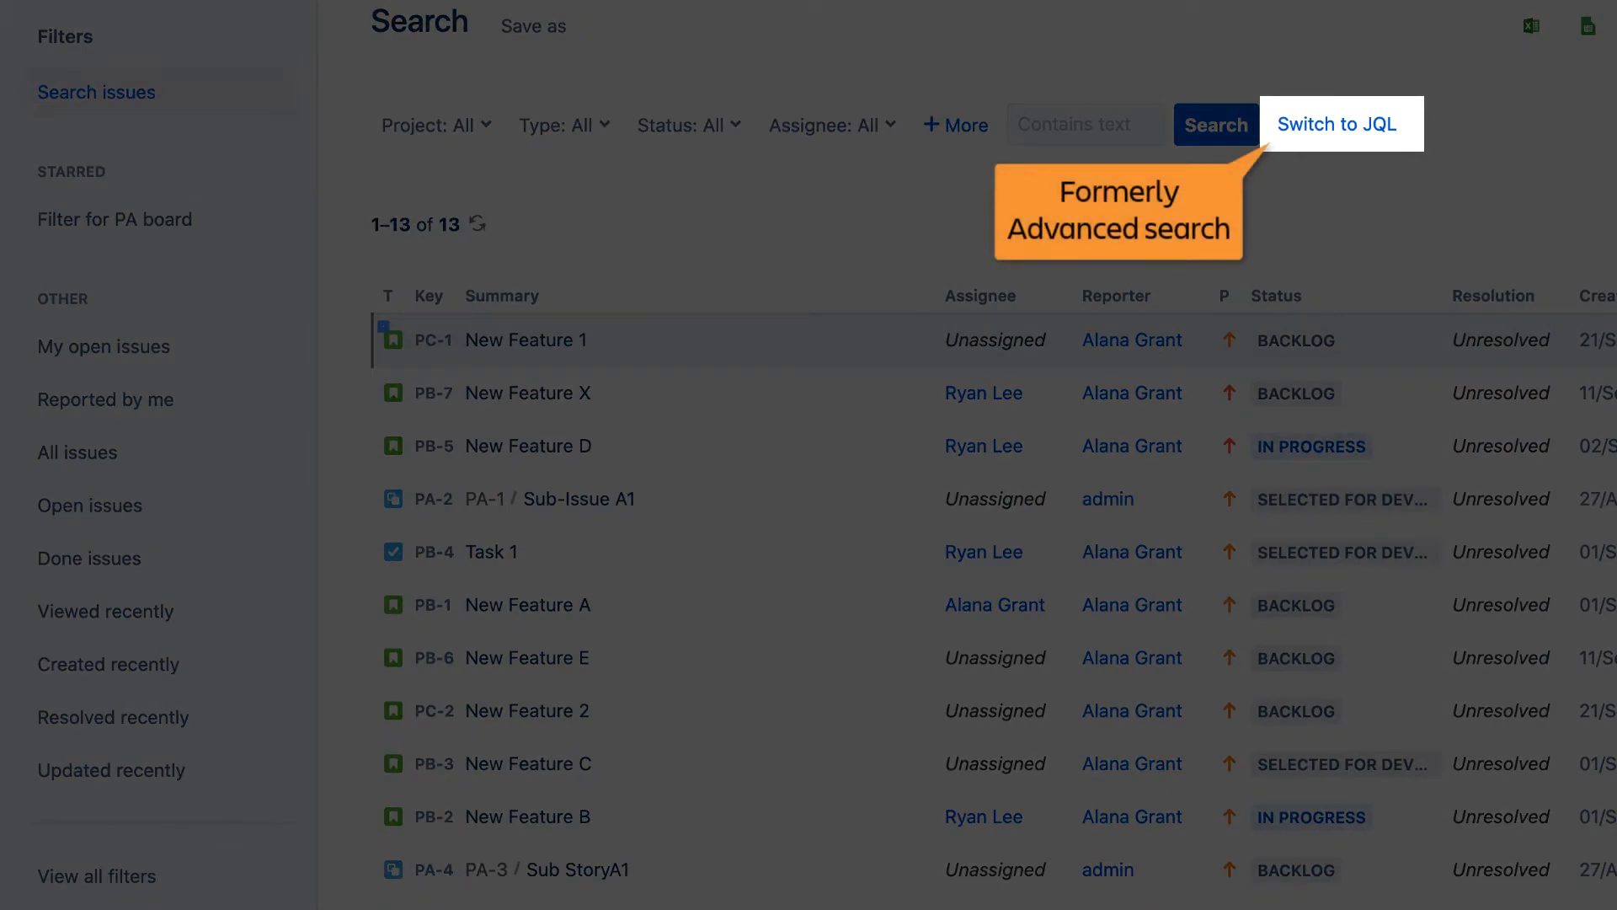
{"action": "mouse_move", "coordinate": [1336, 123]}
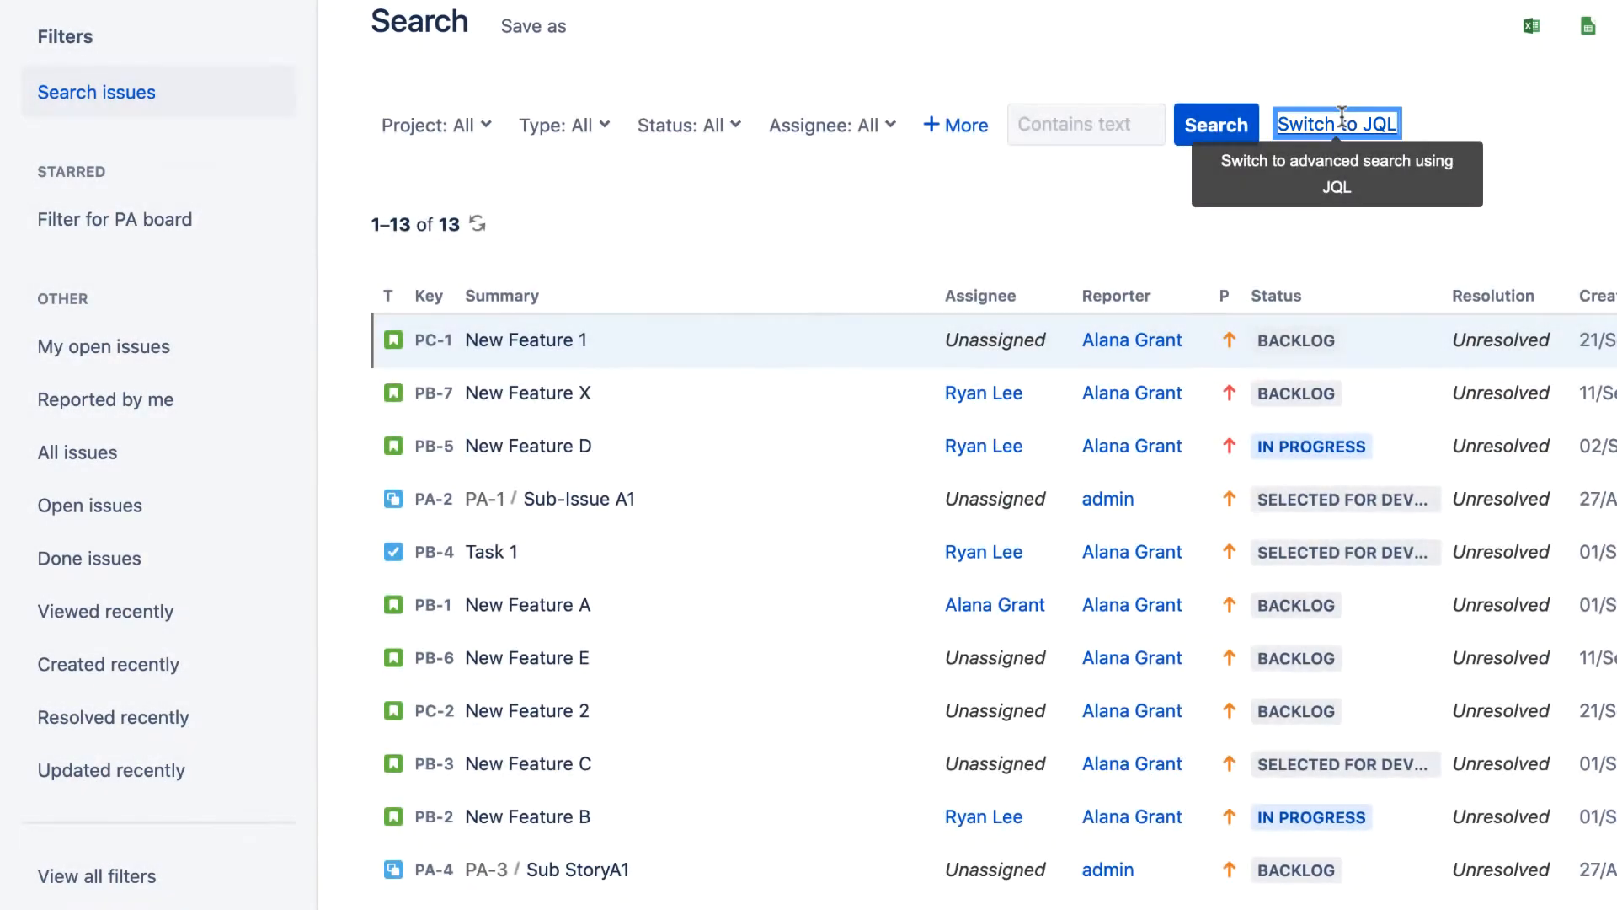
{"action": "left_click", "coordinate": [1336, 123]}
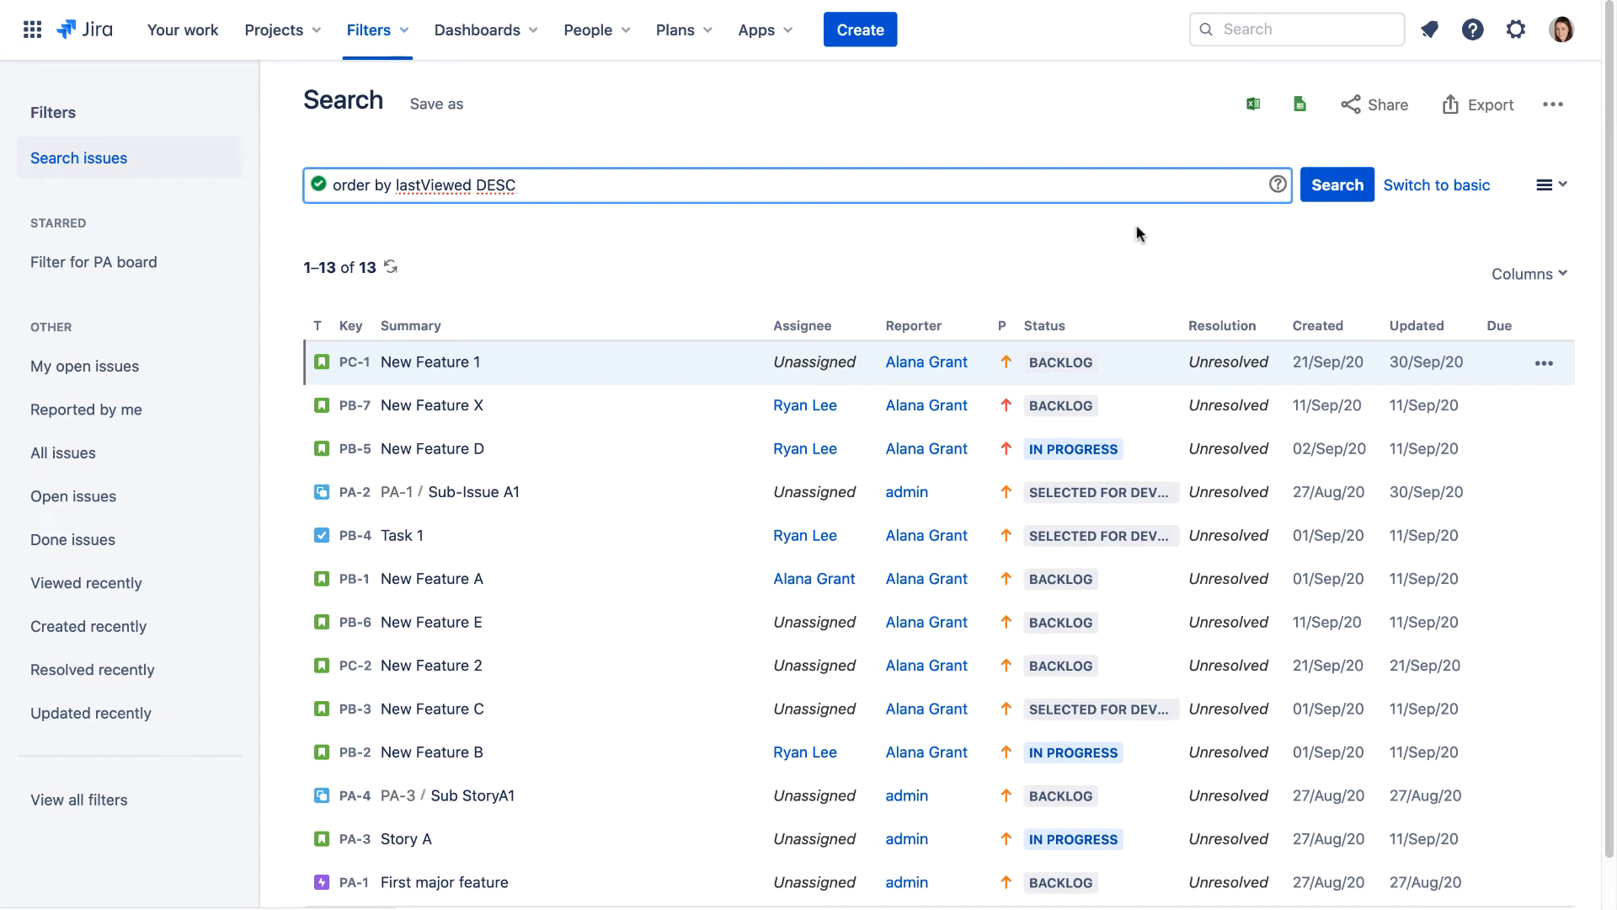
- Return to basic filter search and view the Excel and Google Sheets export options
{"action": "left_click", "coordinate": [1437, 186]}
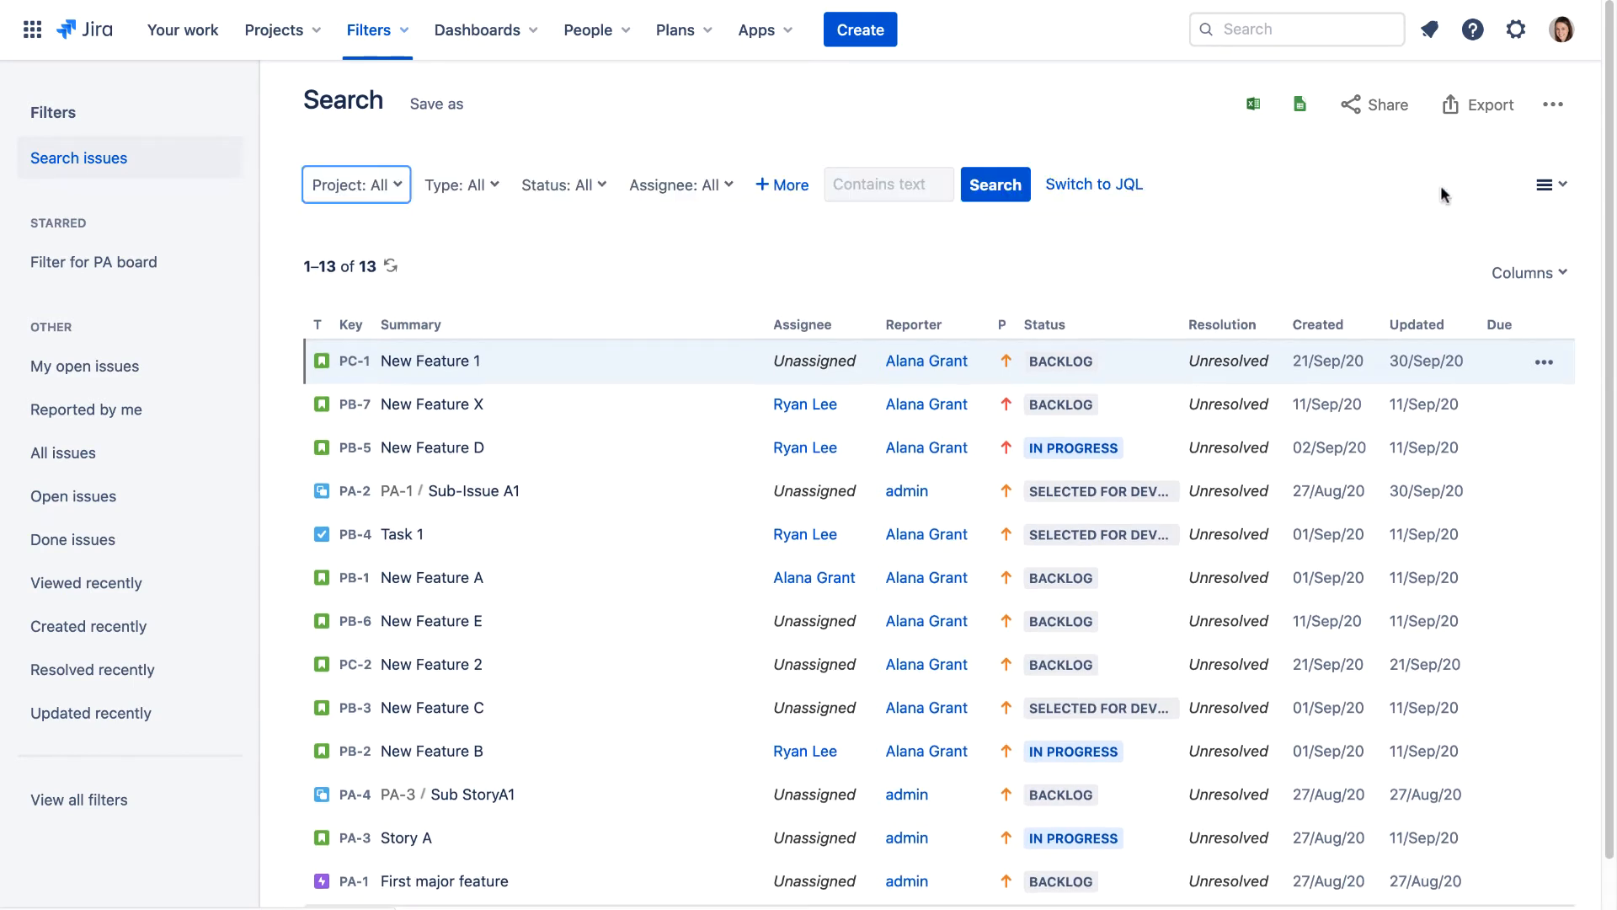
{"action": "mouse_move", "coordinate": [1245, 231]}
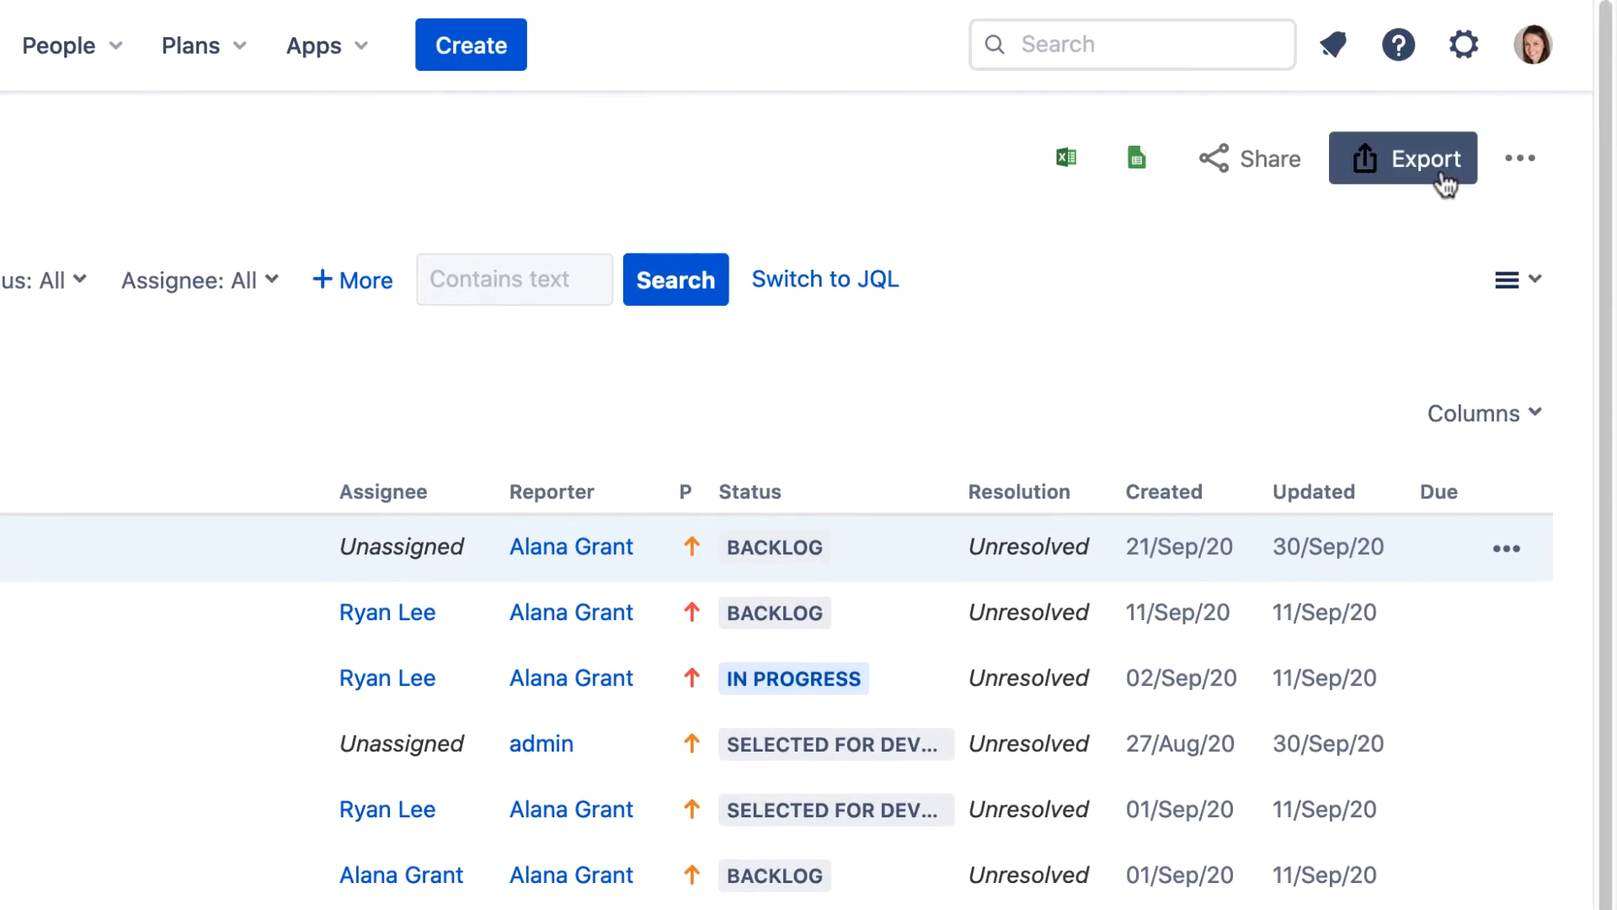
{"action": "left_click", "coordinate": [1401, 158]}
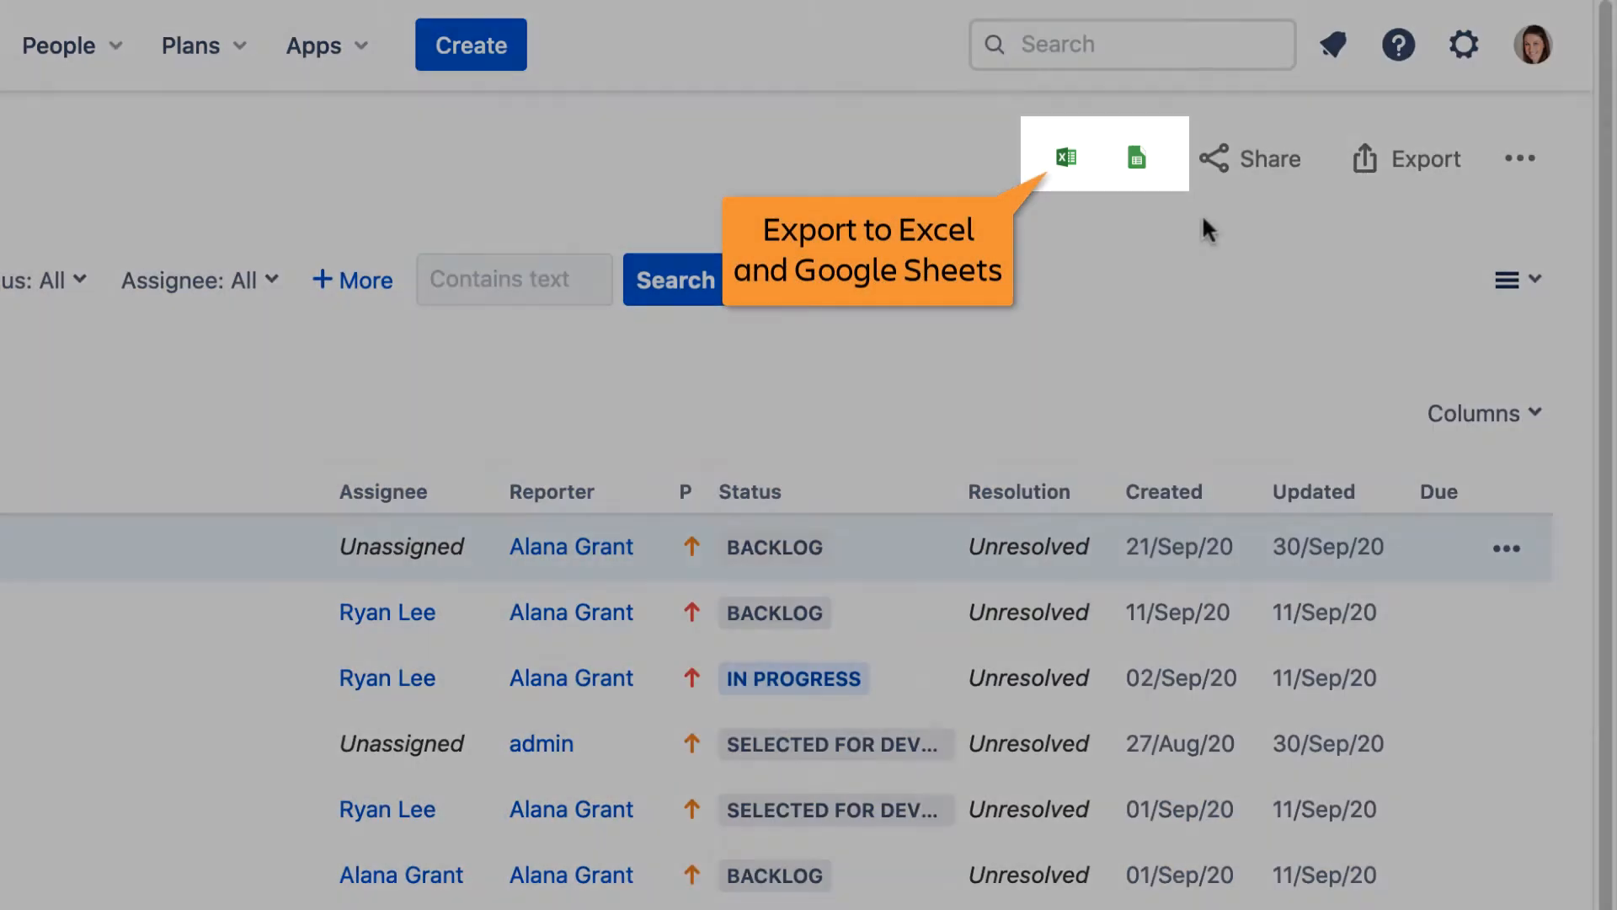
{"action": "left_click", "coordinate": [1065, 157]}
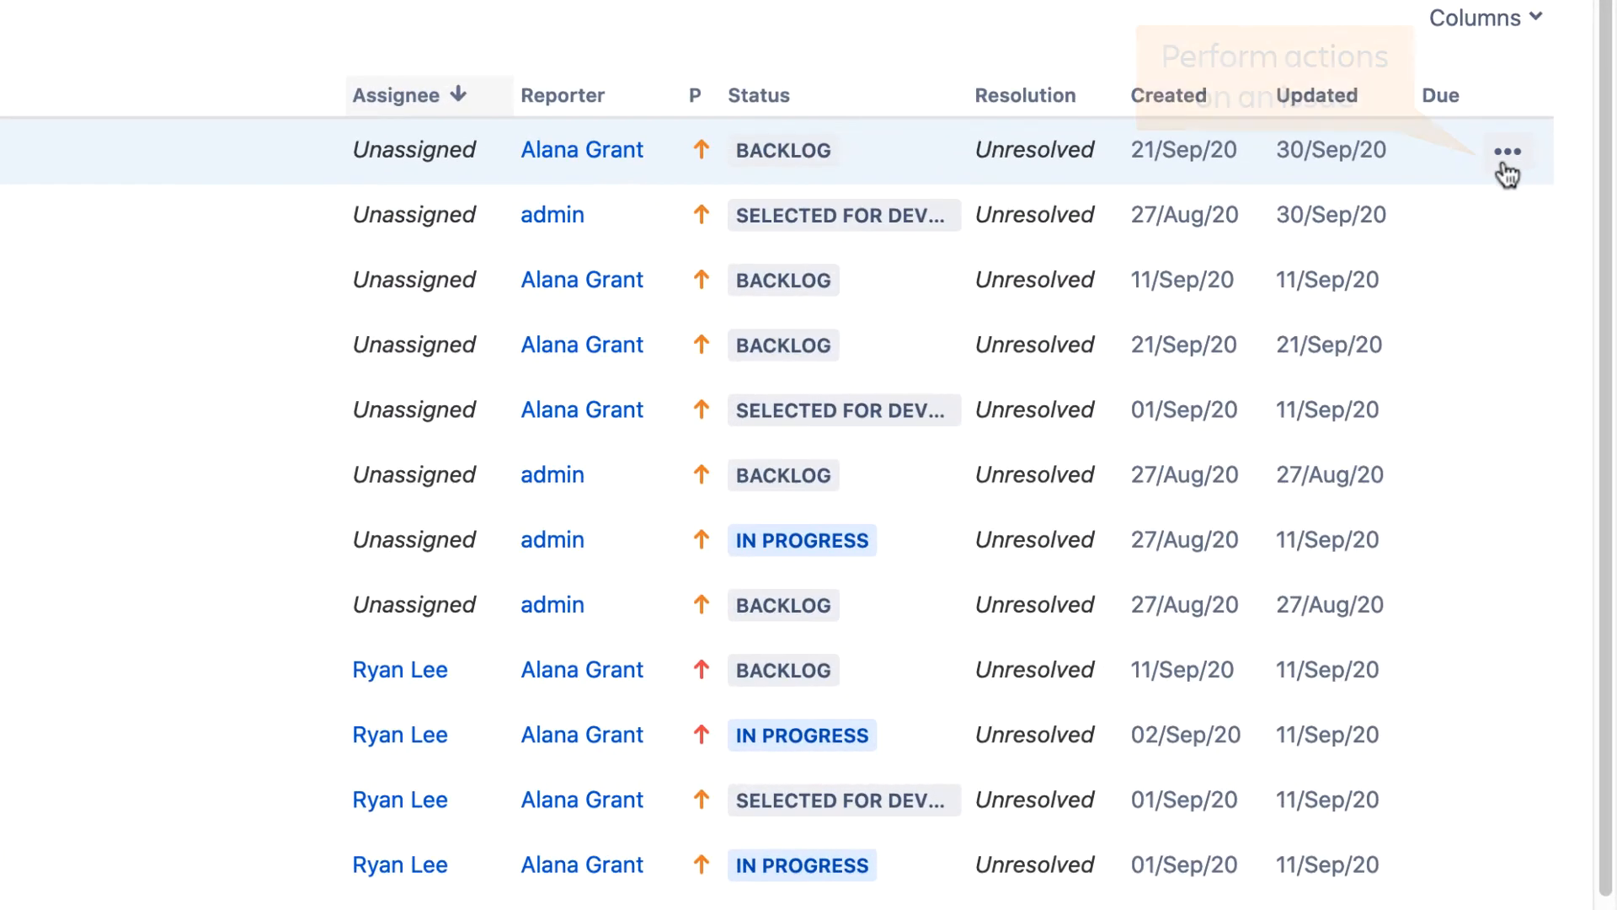
- Browse the actions menu (transitions, assign, comment, log work) for PC-1 New Feature 1
{"action": "left_click", "coordinate": [1506, 150]}
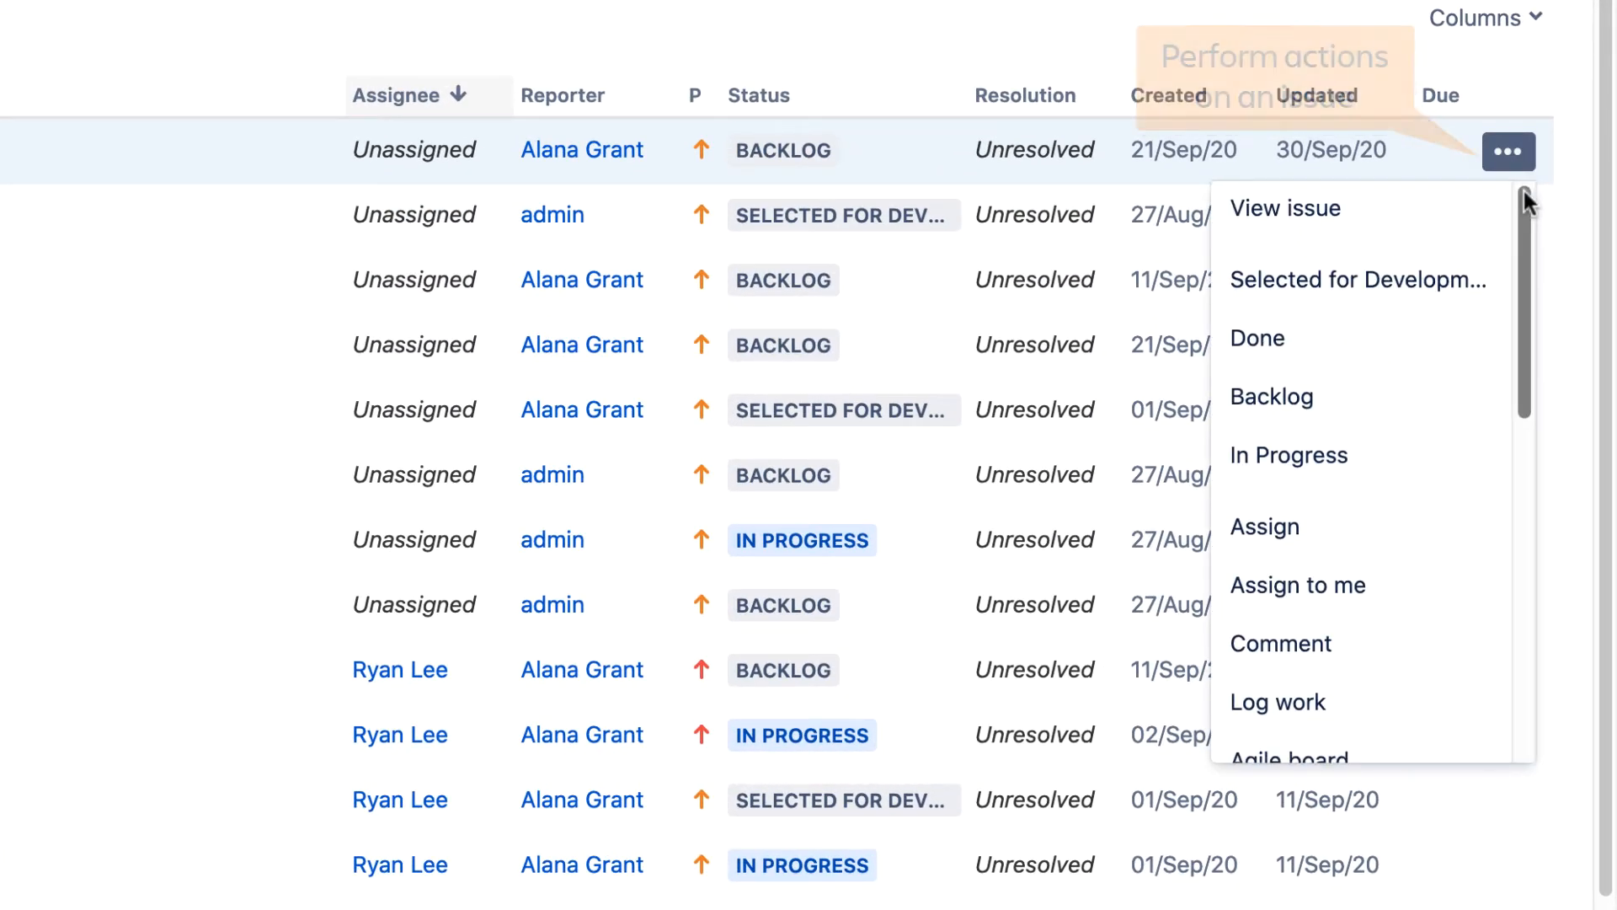
{"action": "scroll", "scroll_direction": "down", "scroll_amount": 3}
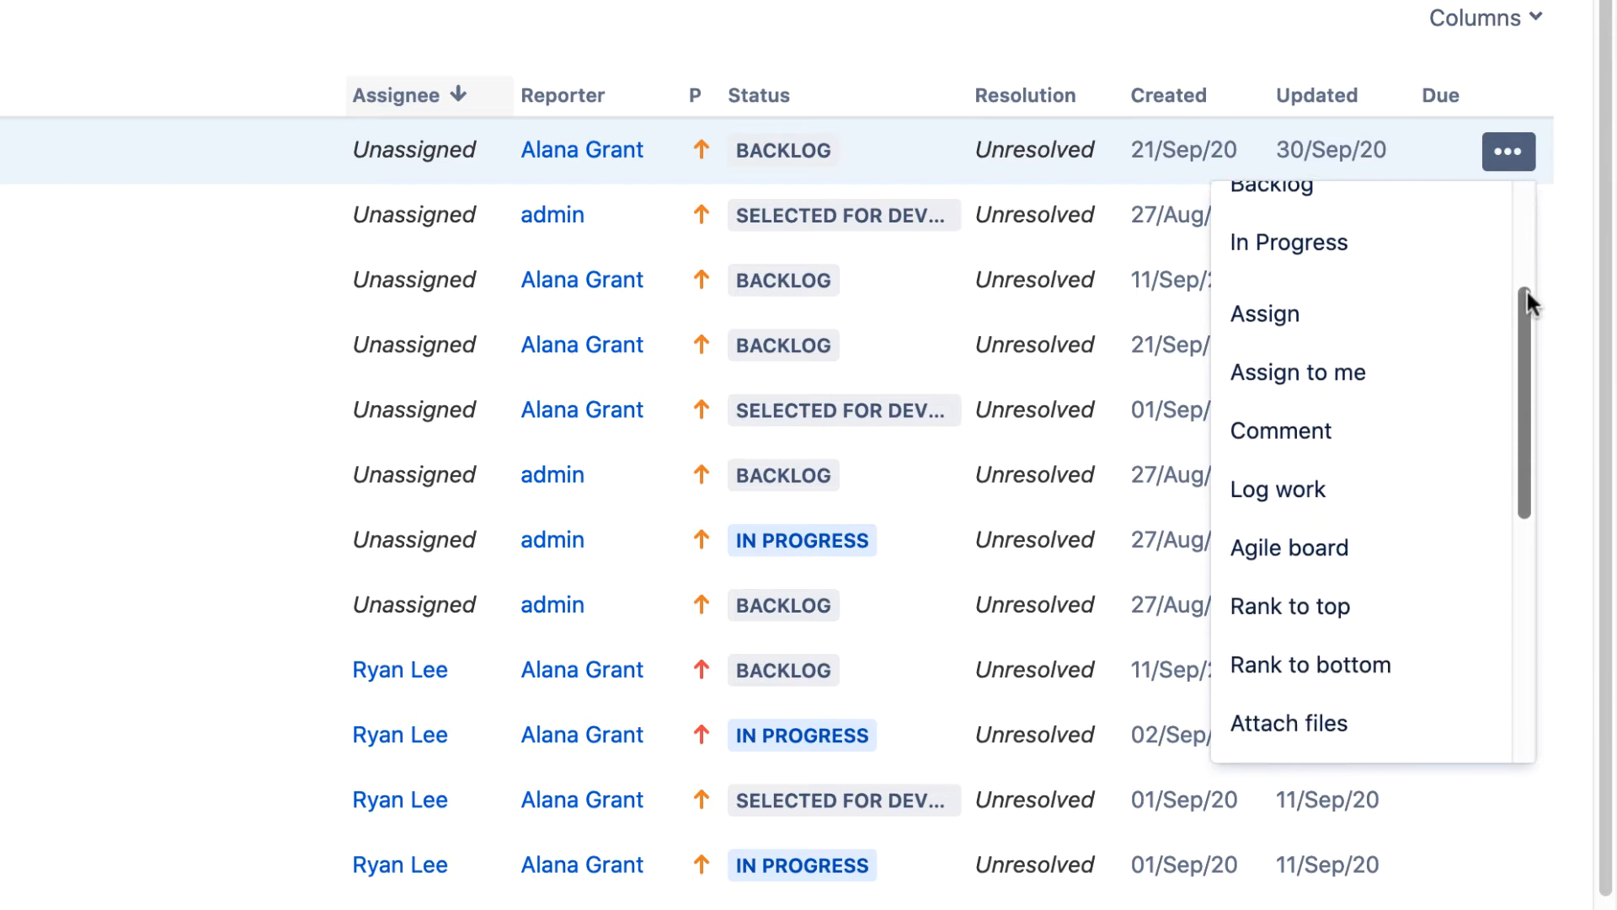
{"action": "scroll", "scroll_direction": "down", "scroll_amount": 3}
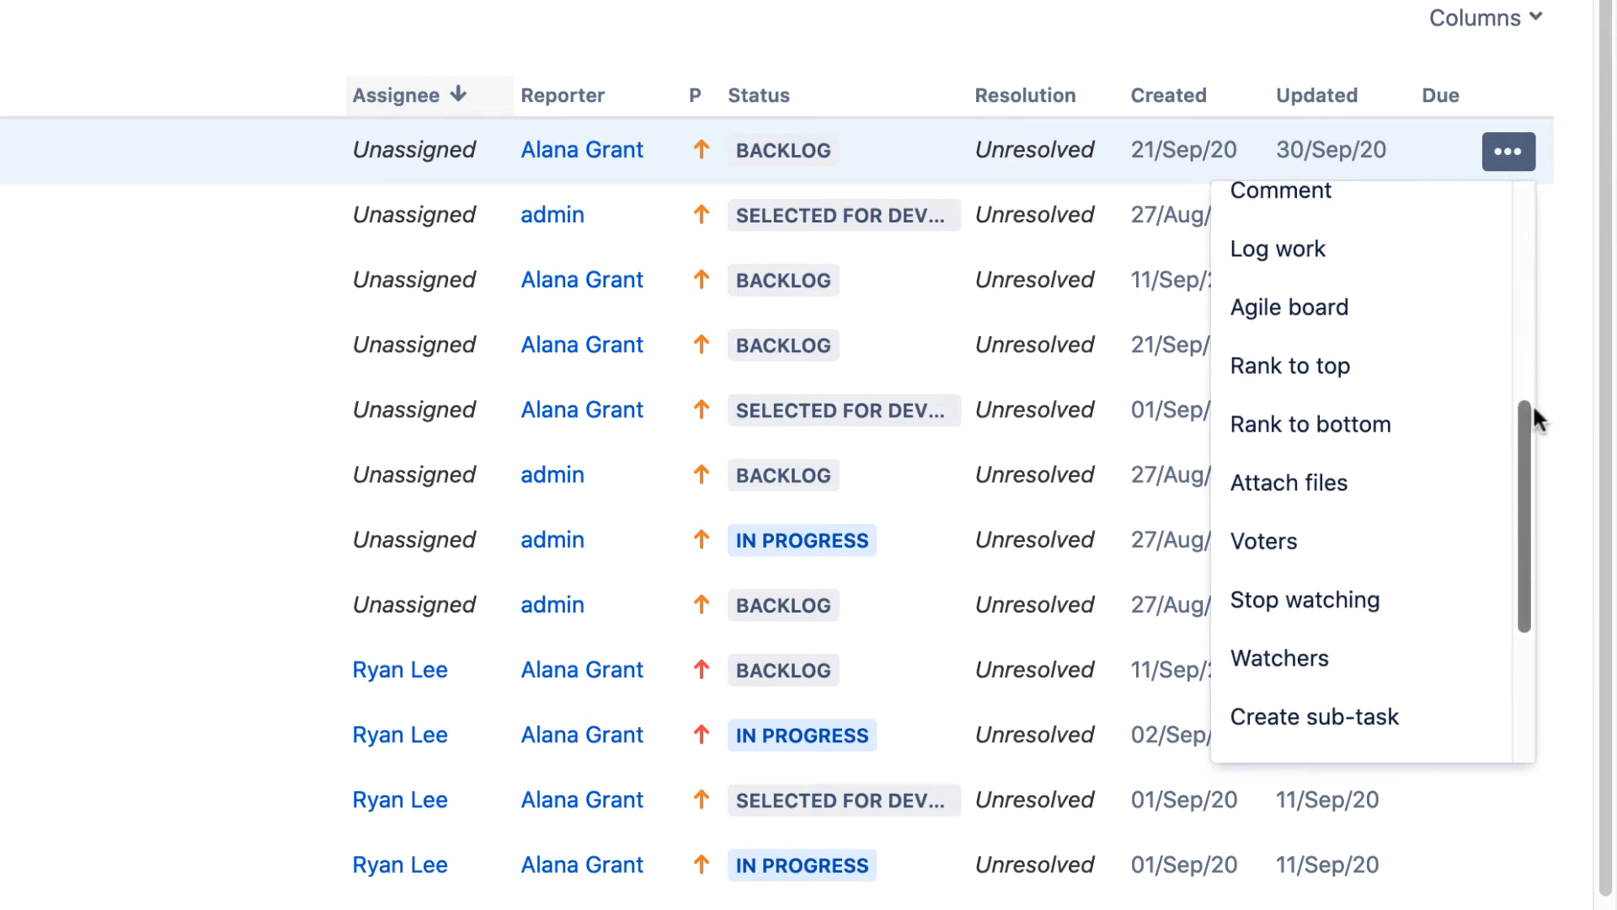
{"action": "scroll", "scroll_direction": "down", "scroll_amount": 3}
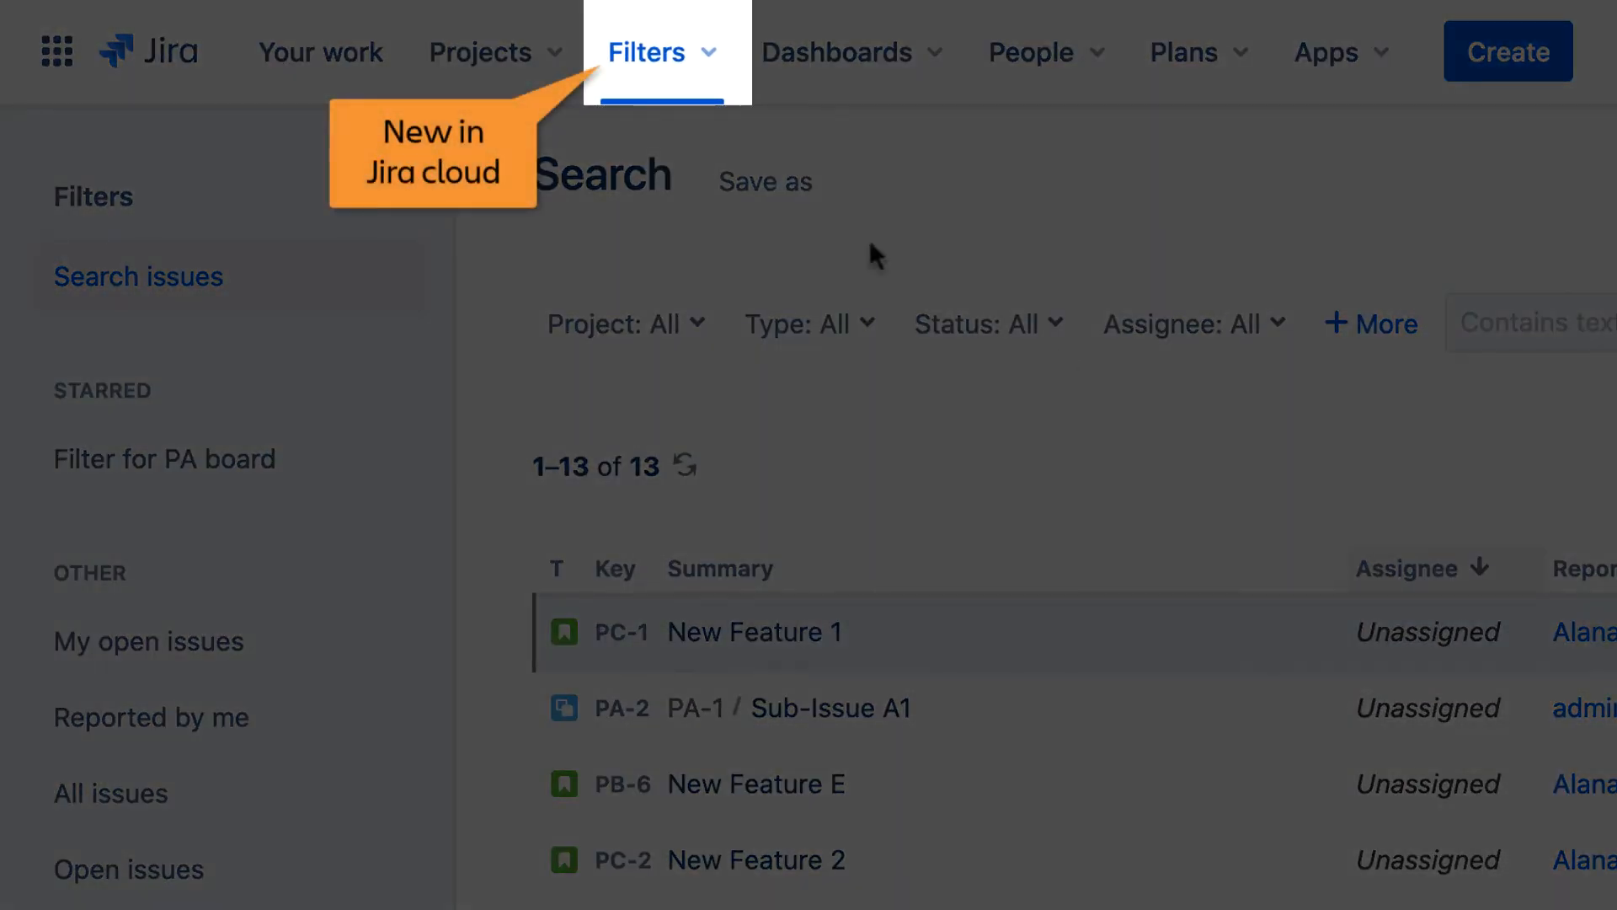
- Open Project B's Kanban board from the Projects menu
{"action": "left_click", "coordinate": [647, 52]}
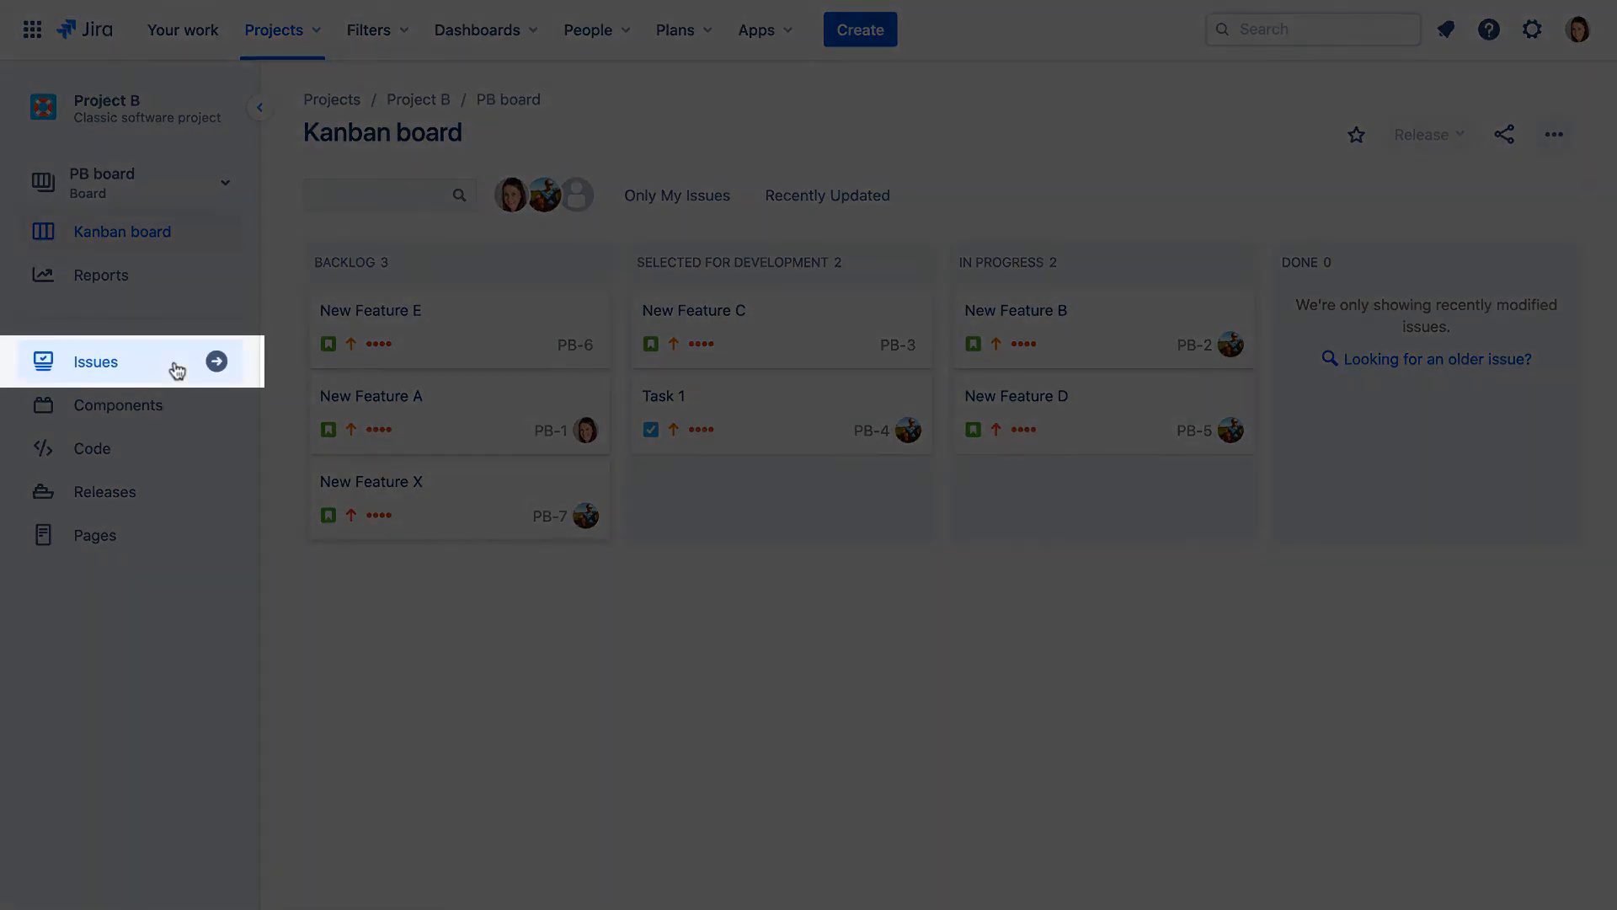
{"action": "left_click", "coordinate": [94, 361]}
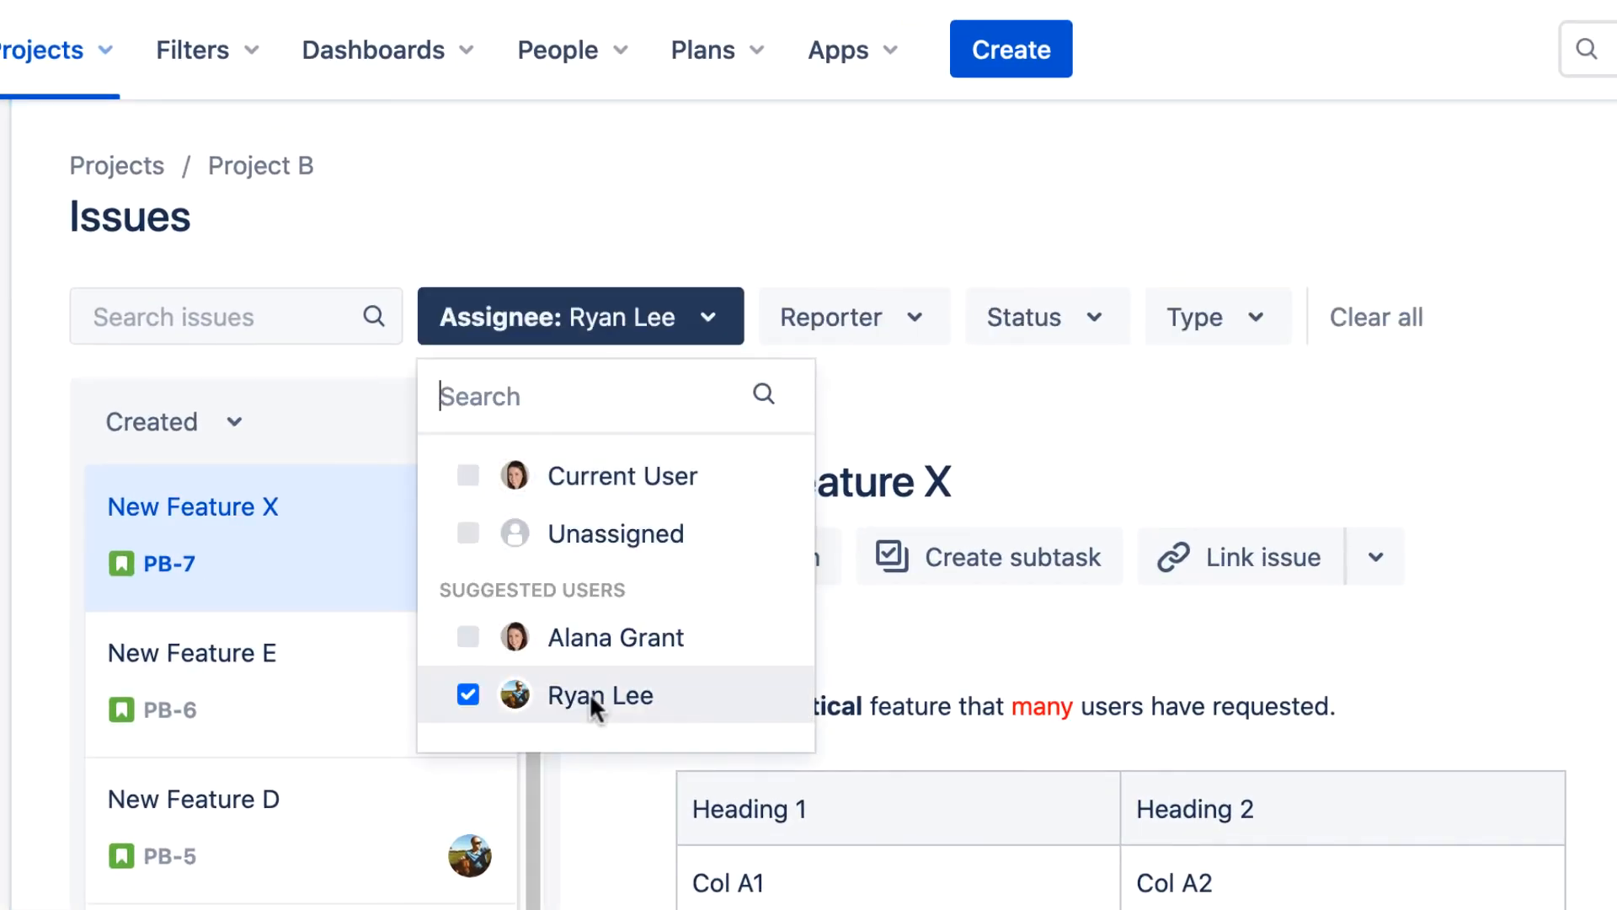
{"action": "left_click", "coordinate": [1046, 315]}
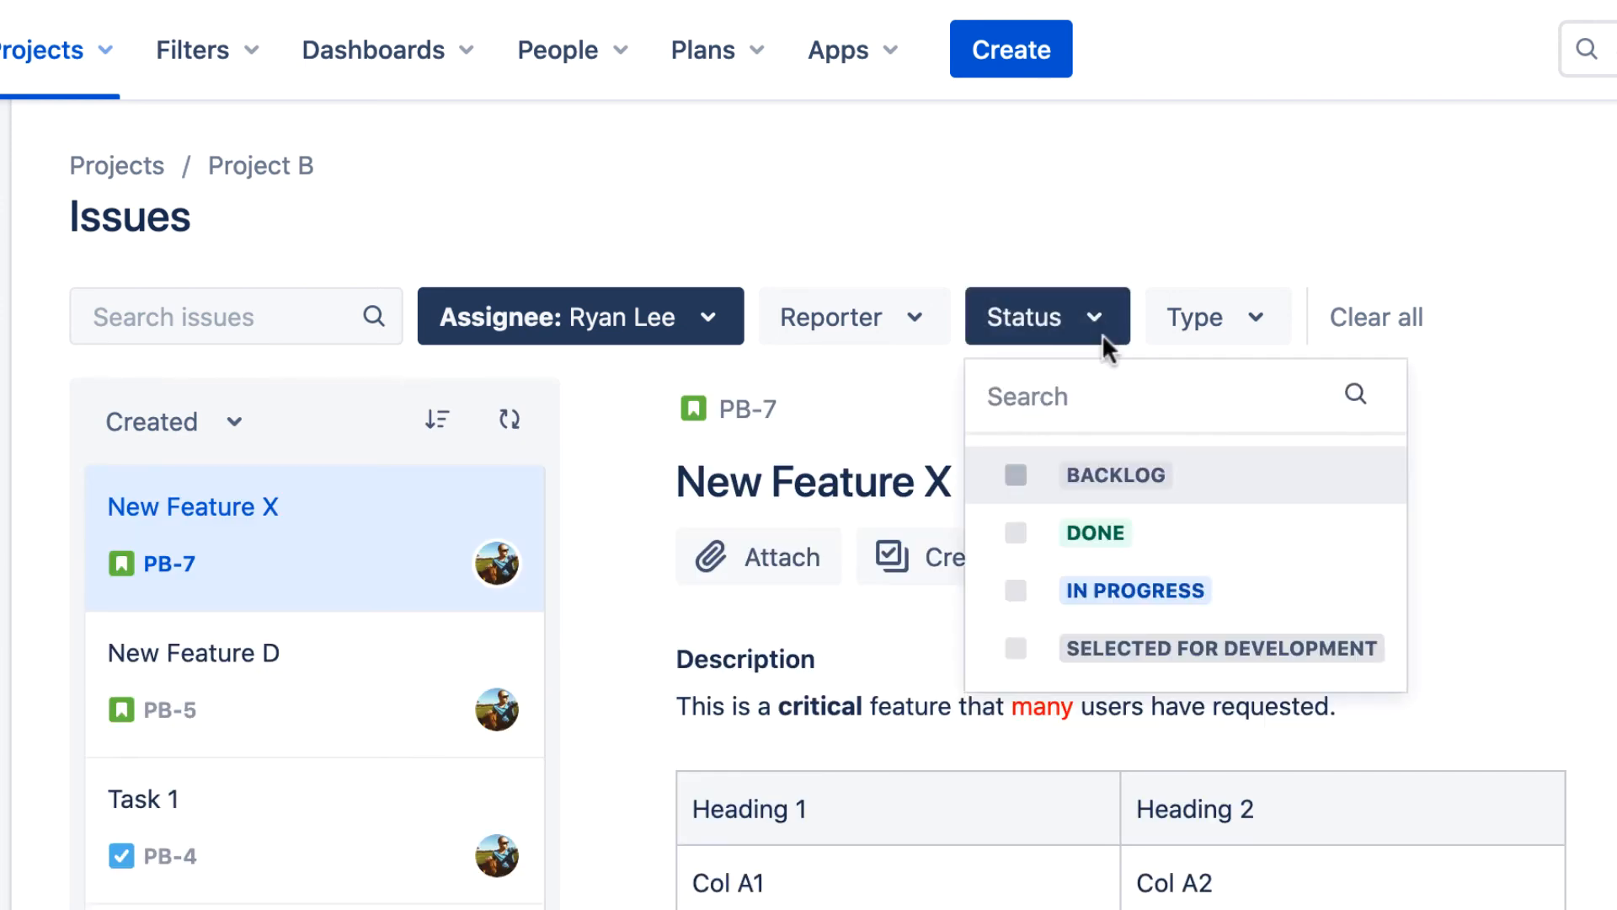
{"action": "left_click", "coordinate": [1134, 590]}
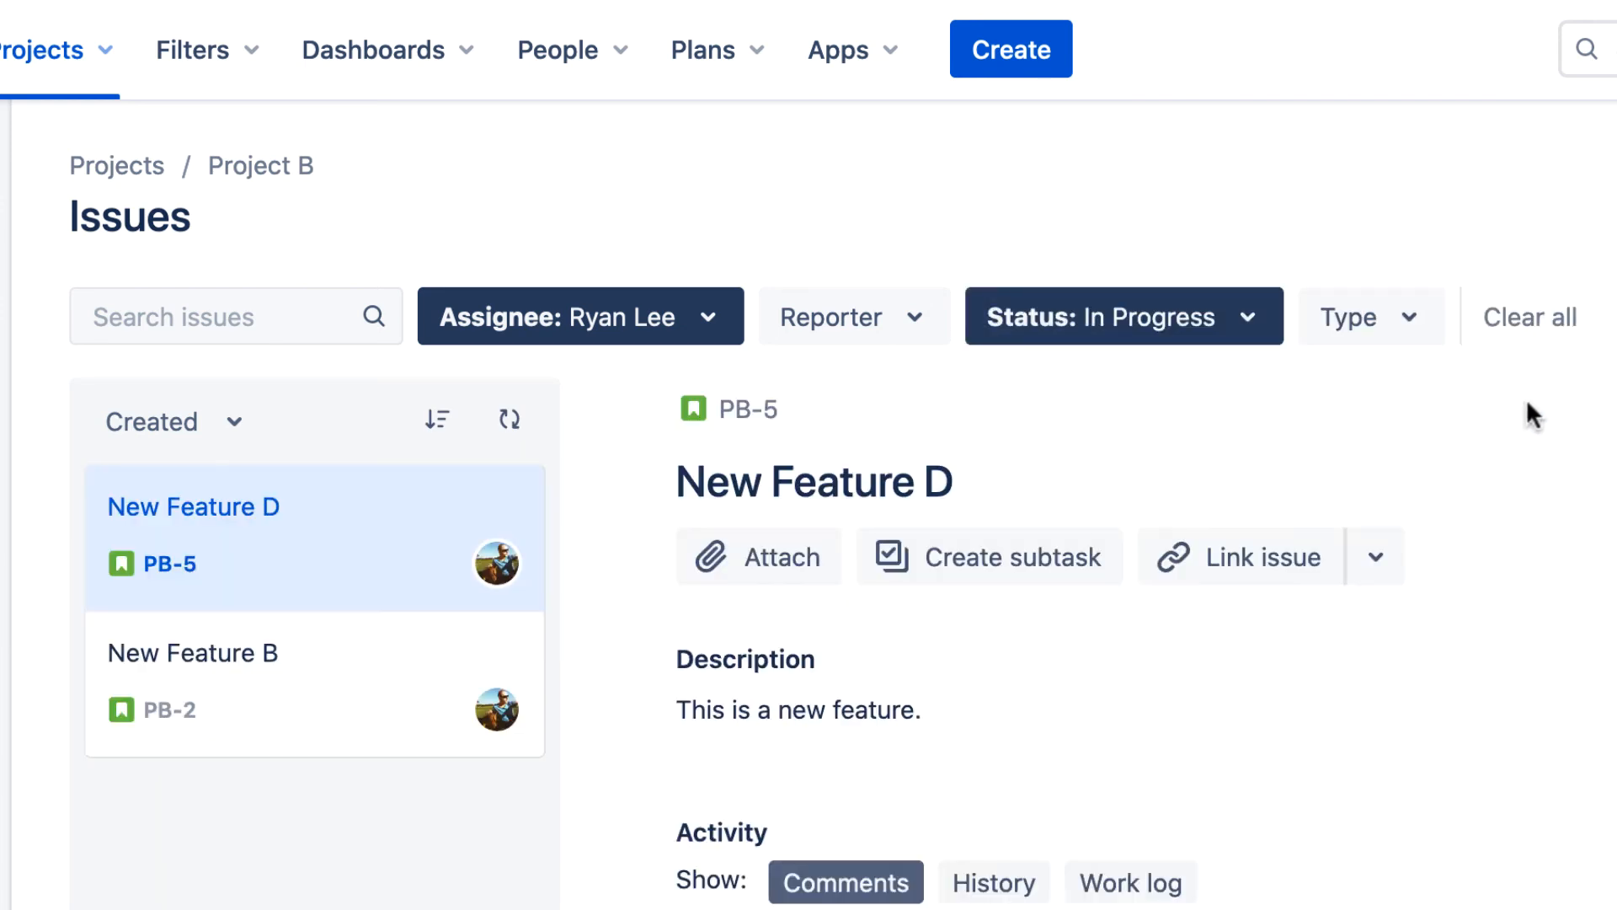
{"action": "left_click", "coordinate": [1529, 316]}
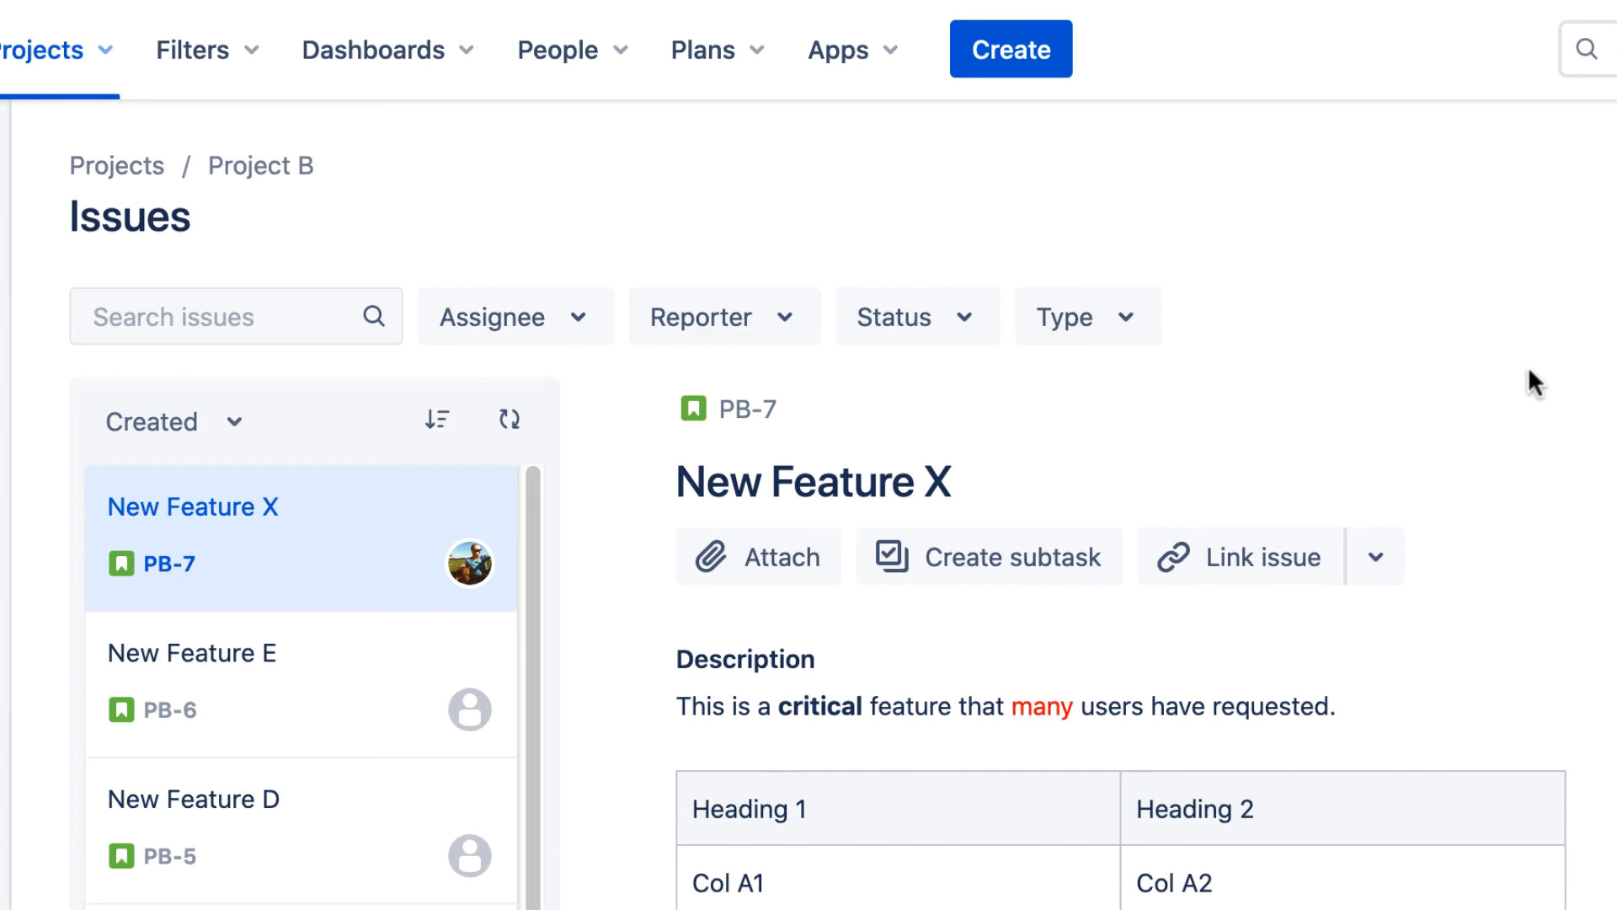